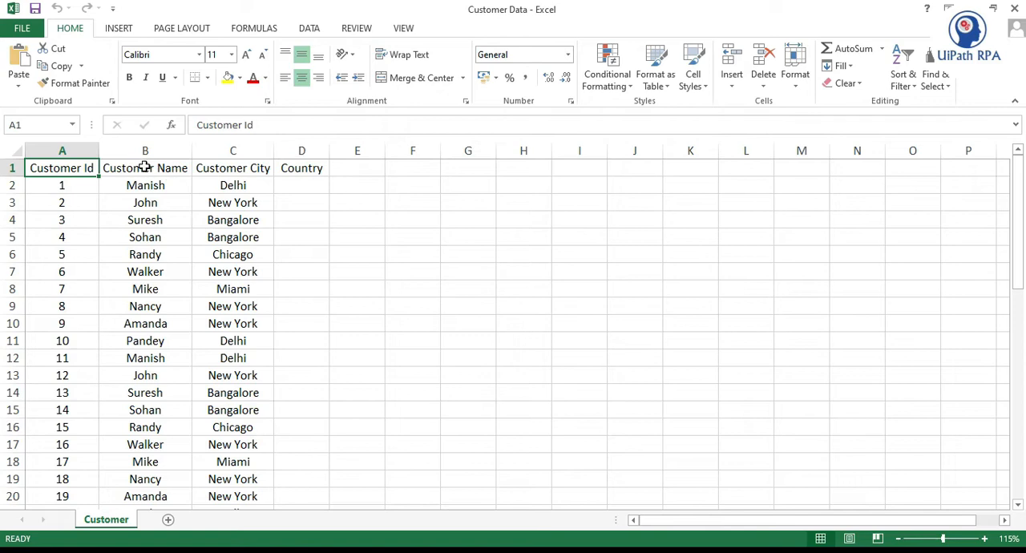
Note the Customer Id and Customer City columns, then add a Run query activity to Excel As DB.
click(233, 166)
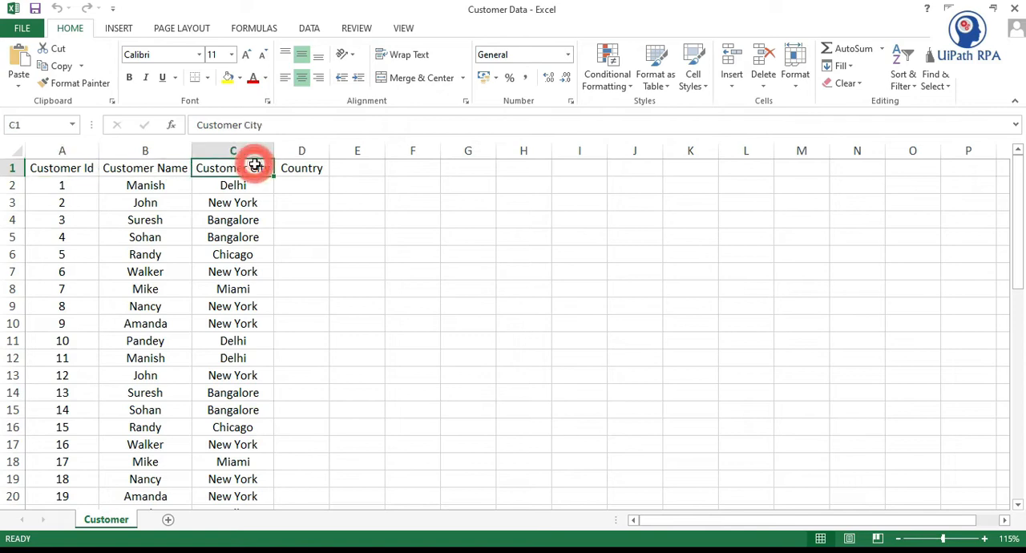
click(233, 202)
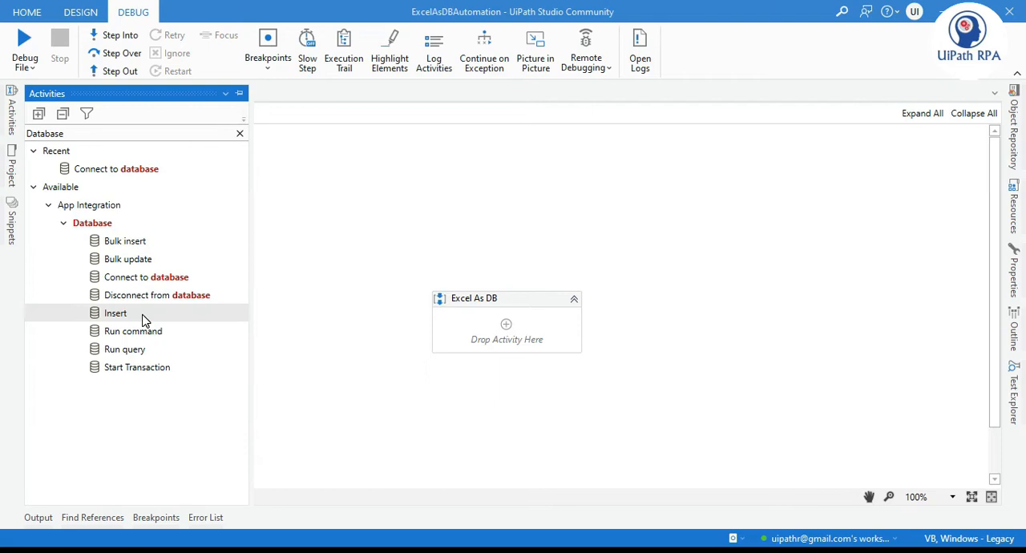
mouse_move(125, 349)
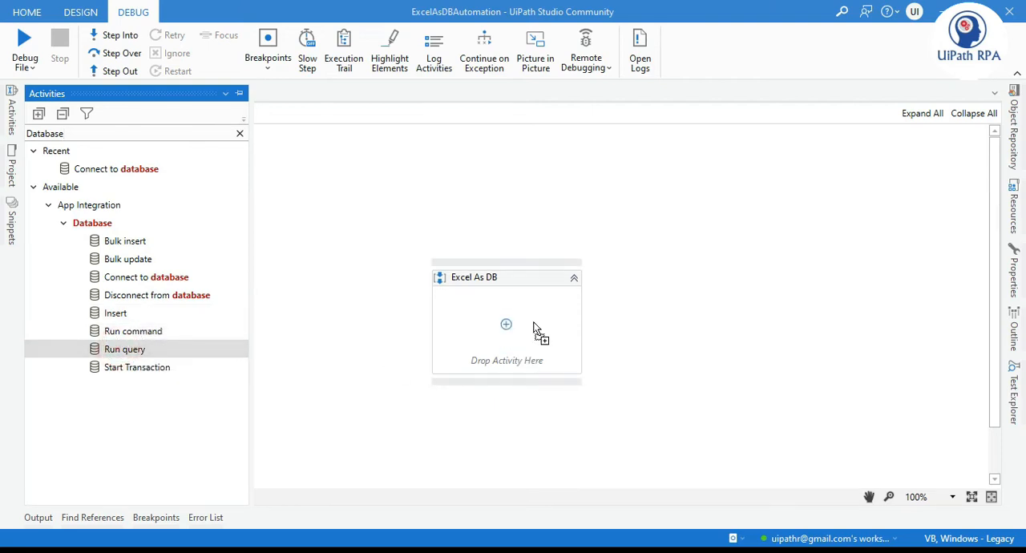
drag(125, 350, 507, 324)
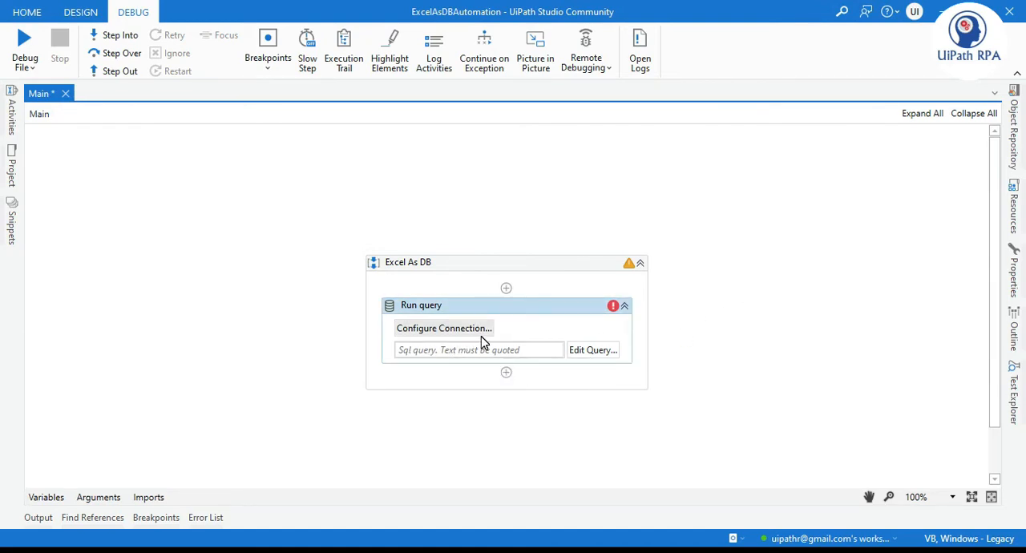
mouse_move(507, 287)
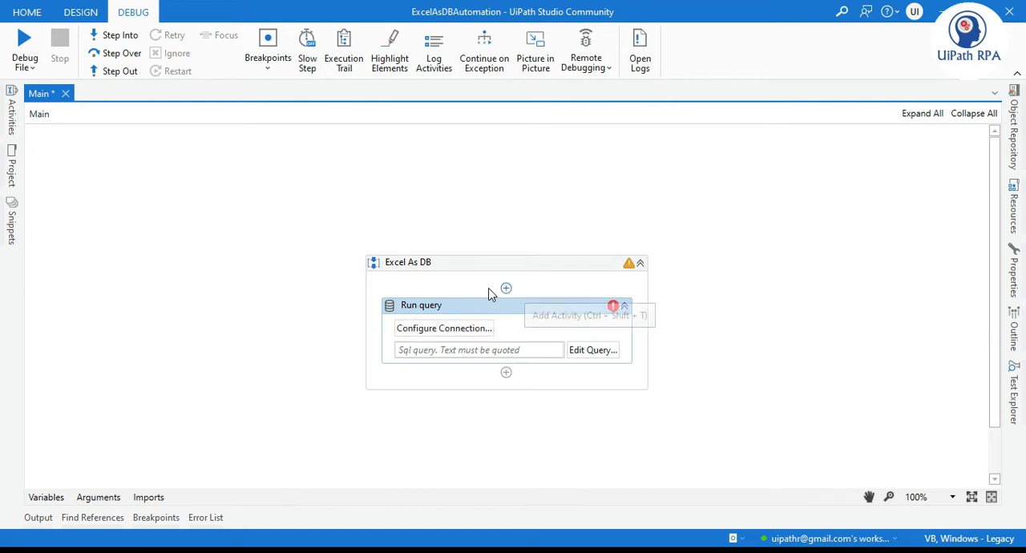
mouse_move(160, 208)
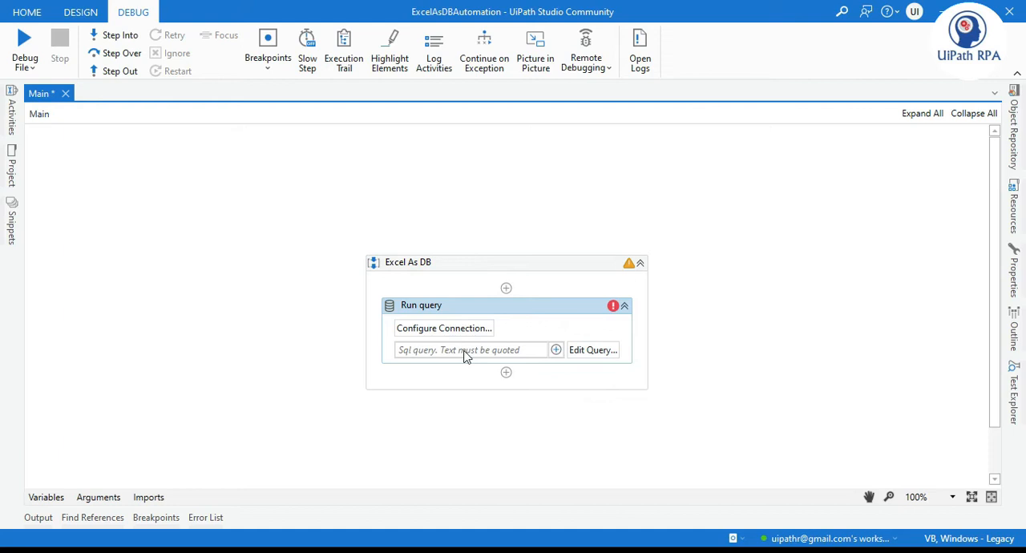
mouse_move(414, 356)
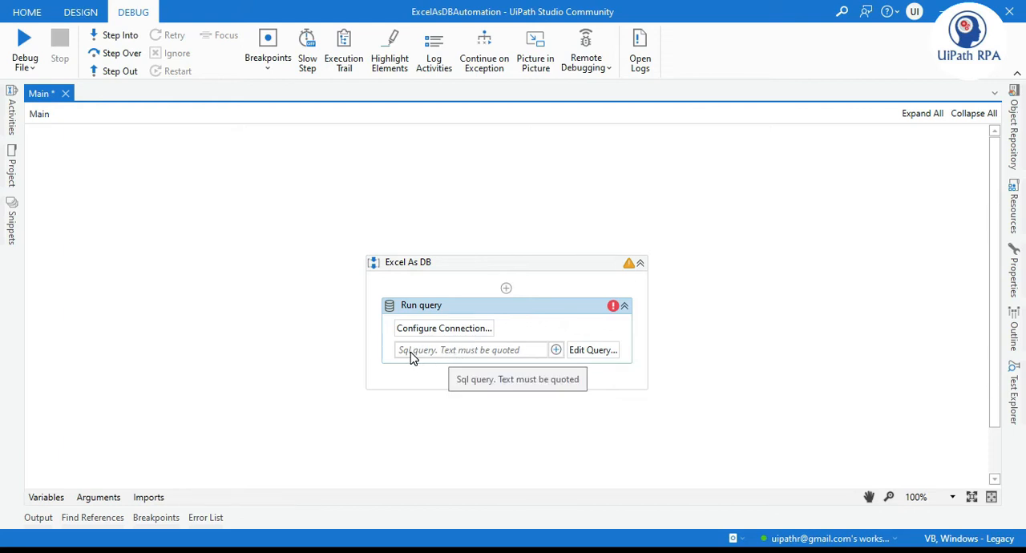
Start a new connection via the wizard using Microsoft ODBC Data Source with a connection string.
click(444, 328)
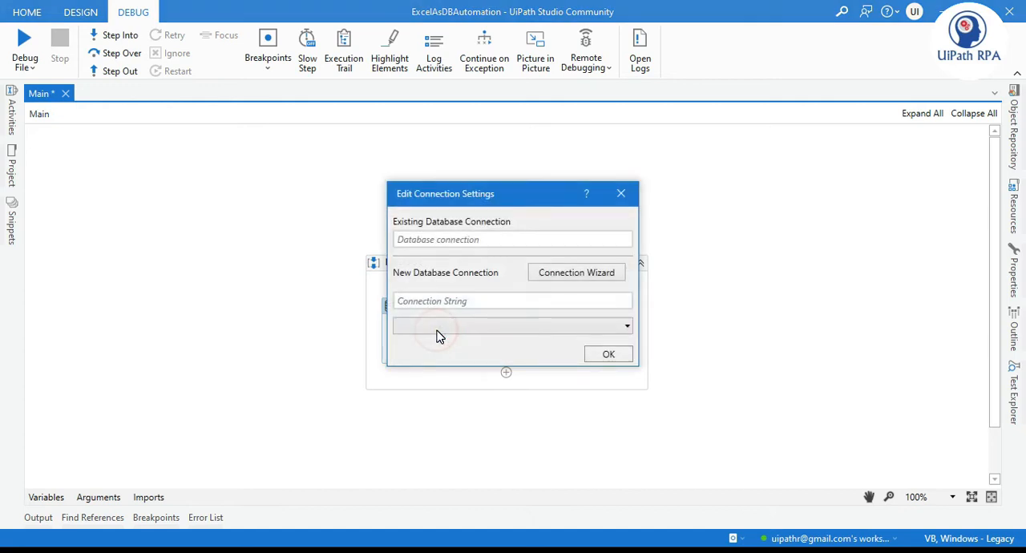
click(576, 273)
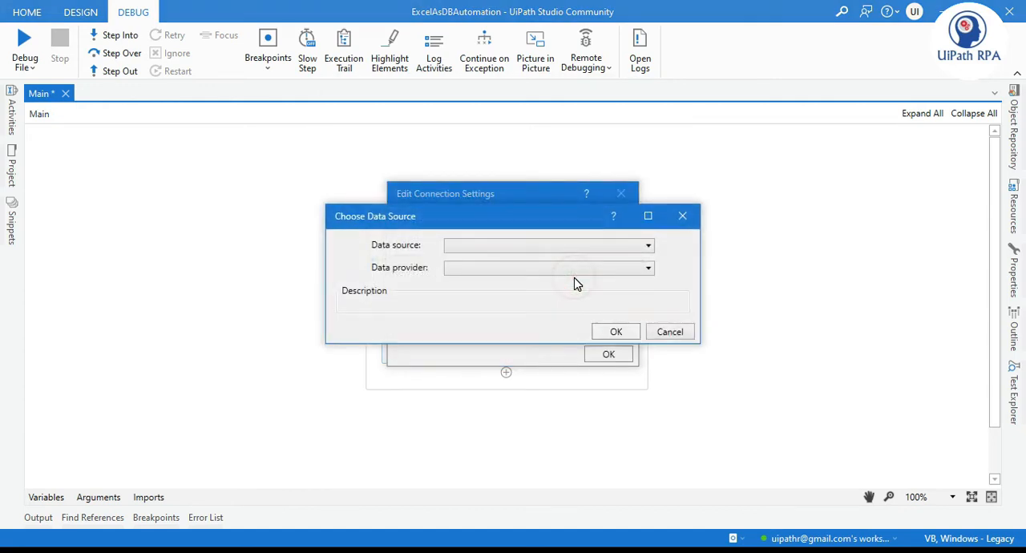
click(648, 245)
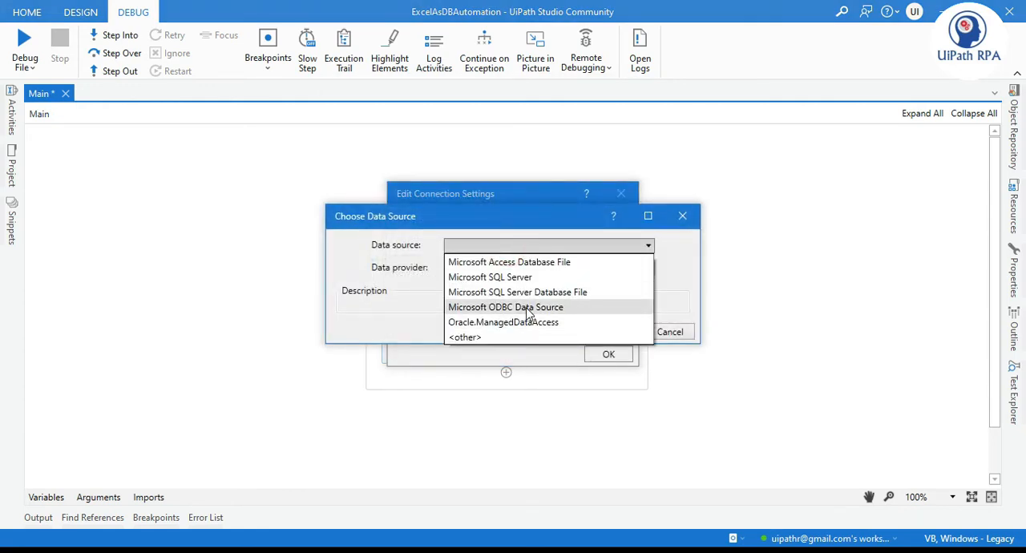
click(507, 308)
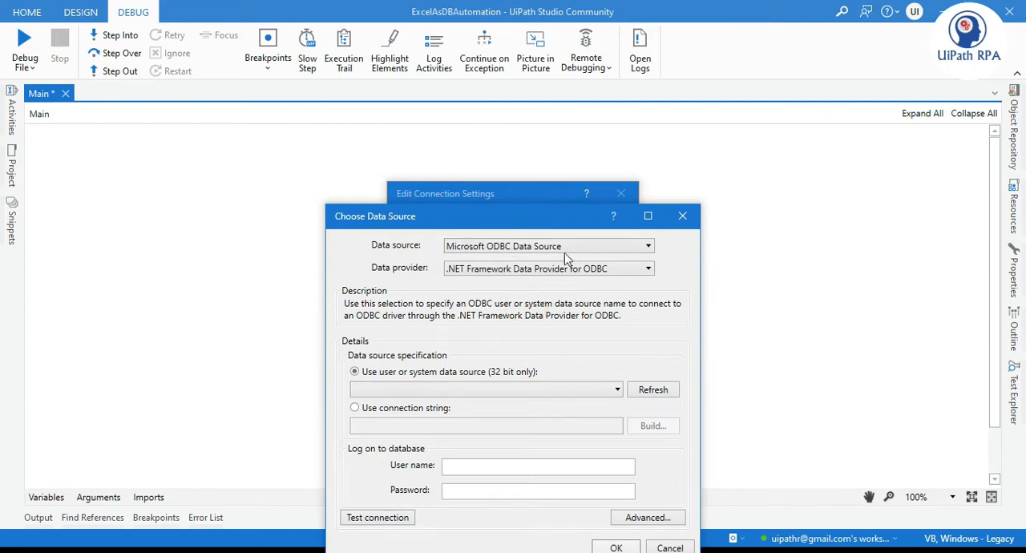
mouse_move(394, 276)
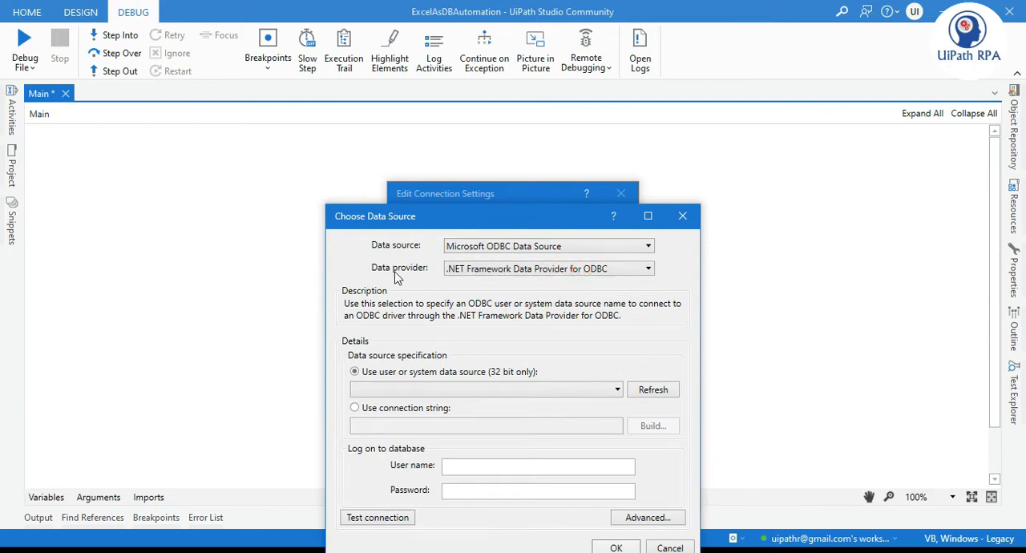
click(355, 407)
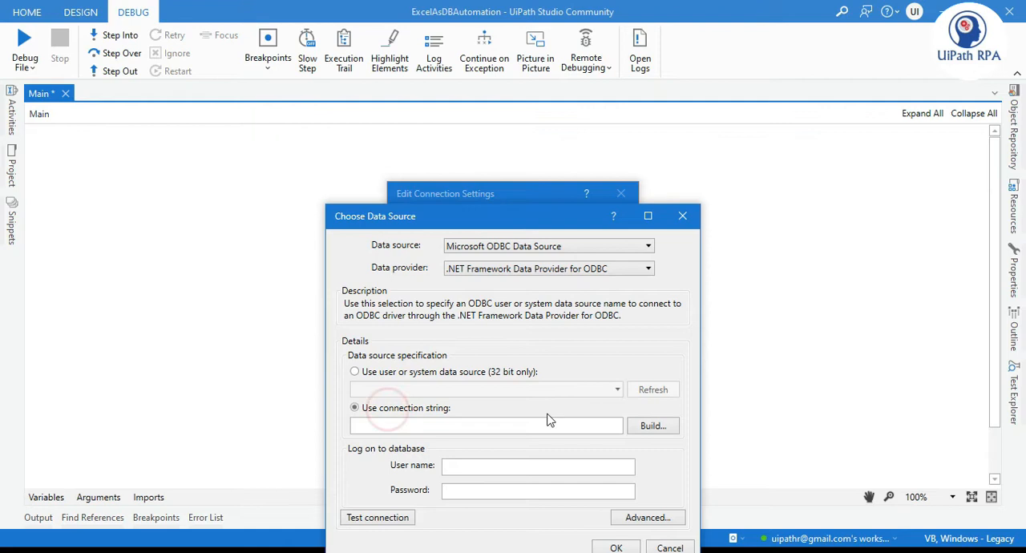
Build the connection string on the Excel Files source for Customer Data.xlsx and accept the tested connection.
click(653, 425)
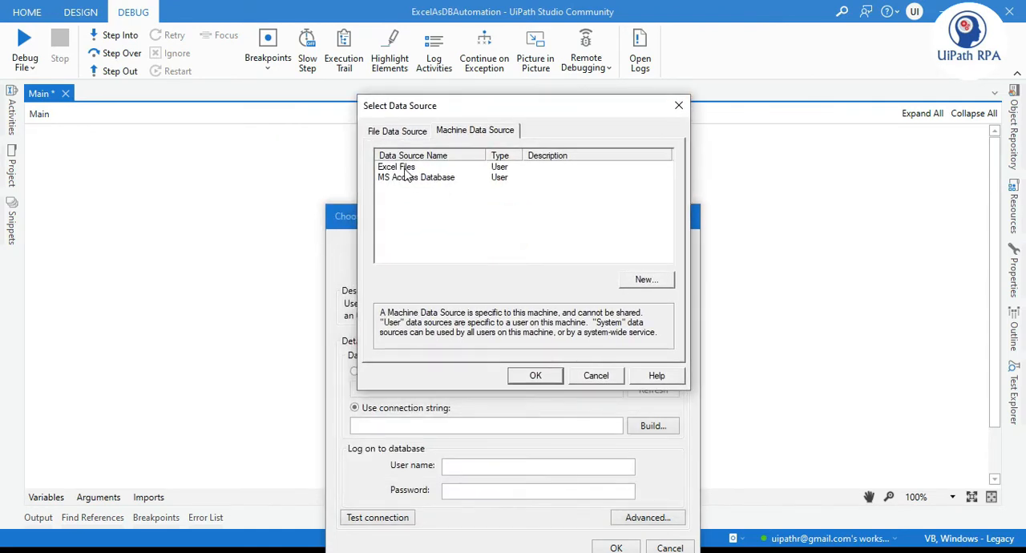
click(396, 167)
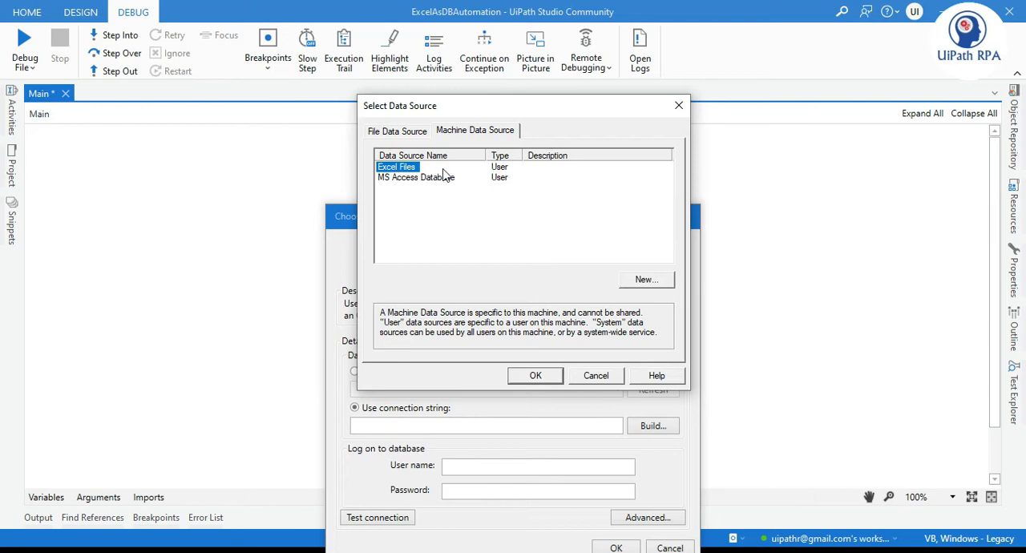
mouse_move(401, 169)
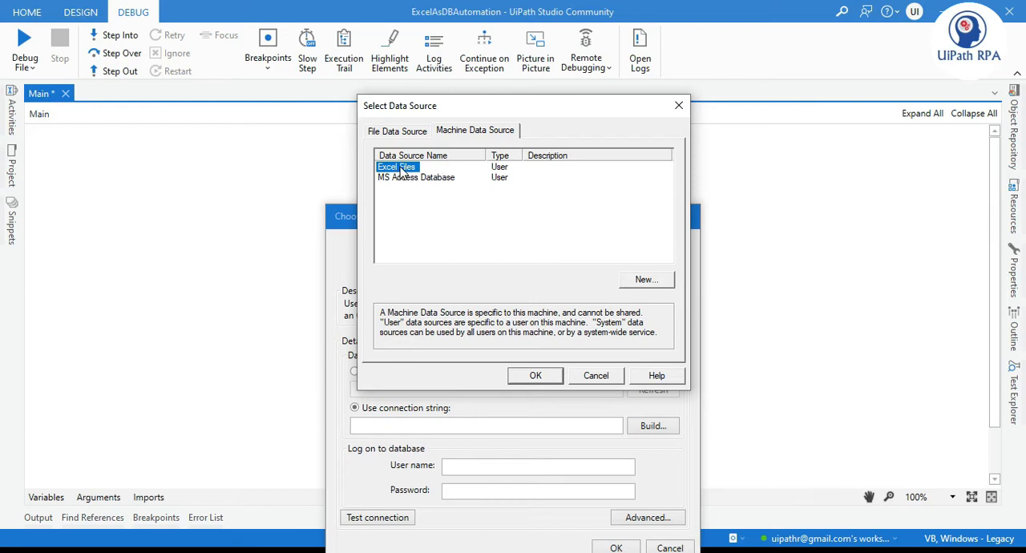
mouse_move(466, 180)
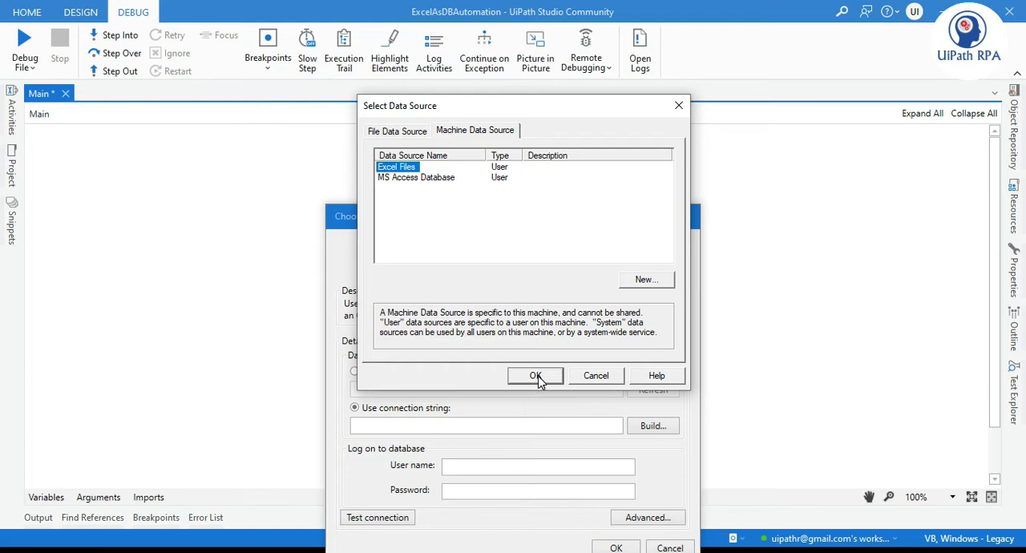
click(535, 376)
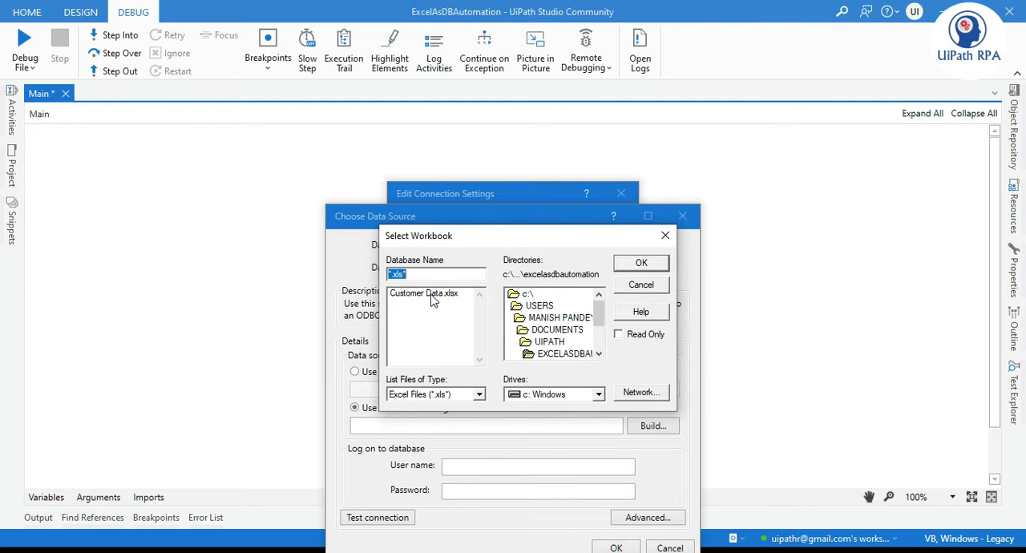
click(424, 292)
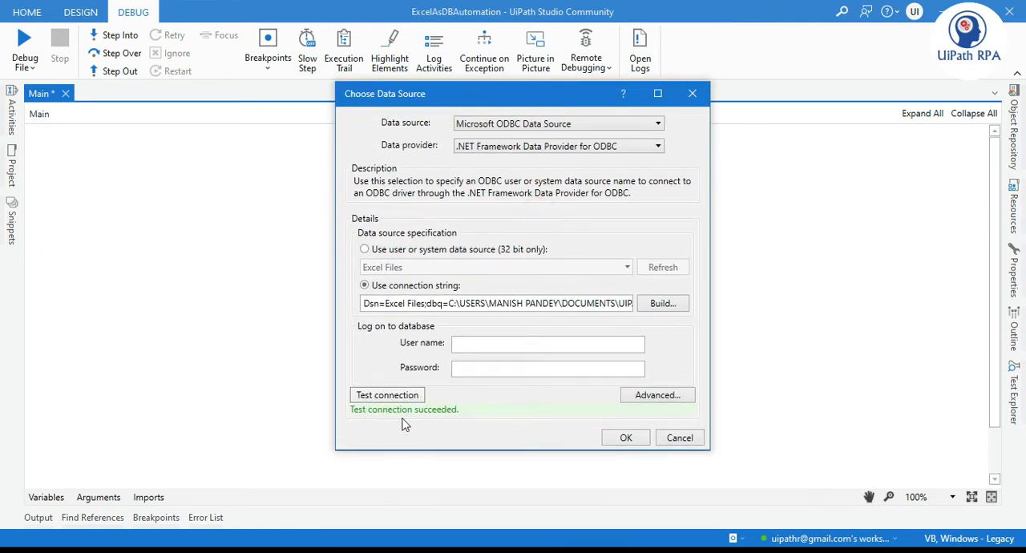
mouse_move(625, 438)
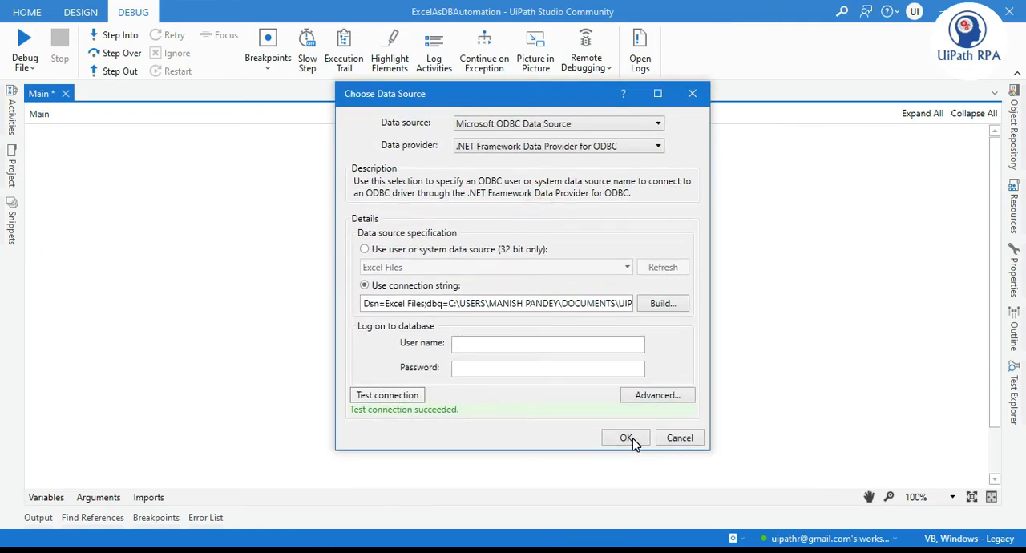
click(626, 438)
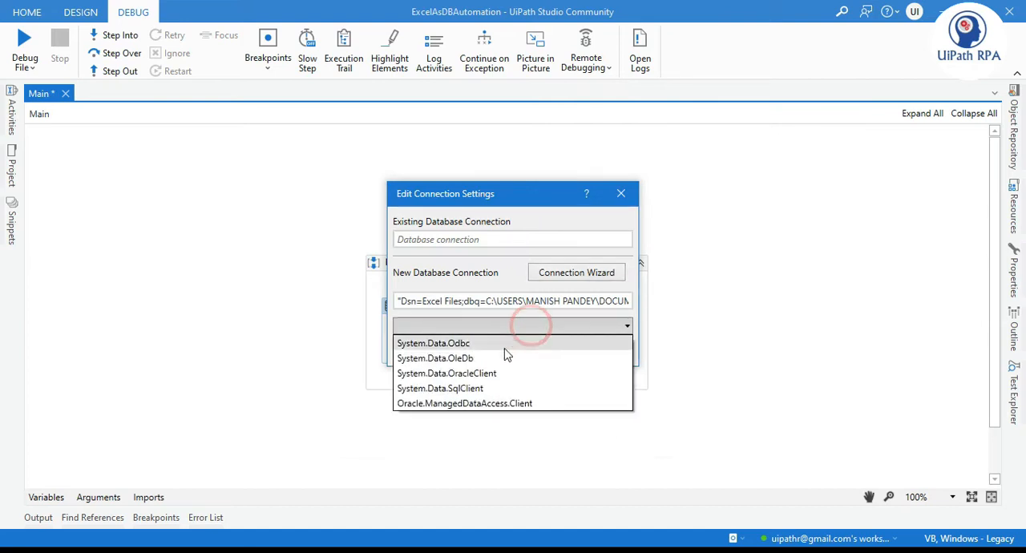
Choose the System.Data.Odbc provider and confirm the connection settings.
click(433, 343)
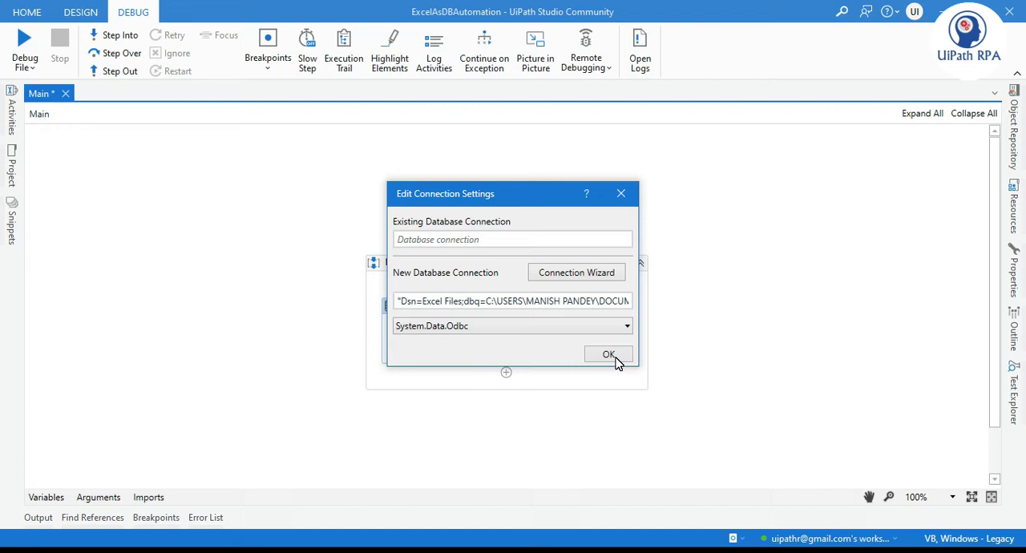
click(609, 355)
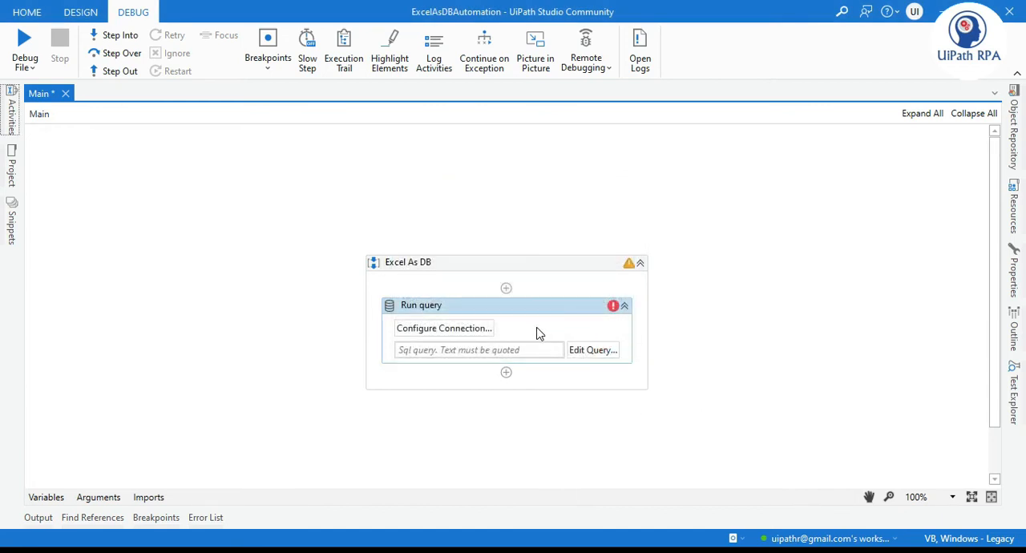
mouse_move(492, 356)
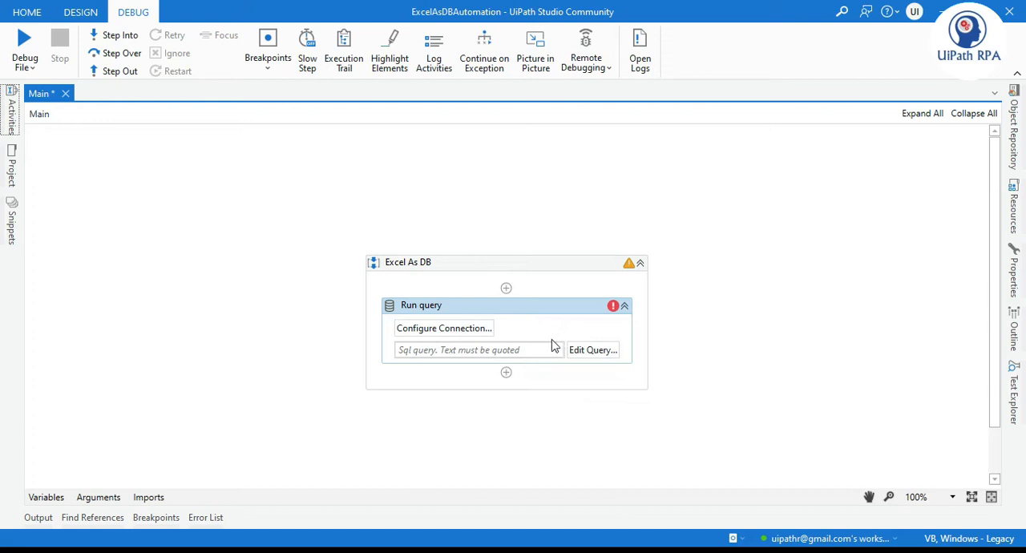
Begin the SQL query field with "Select.
click(468, 349)
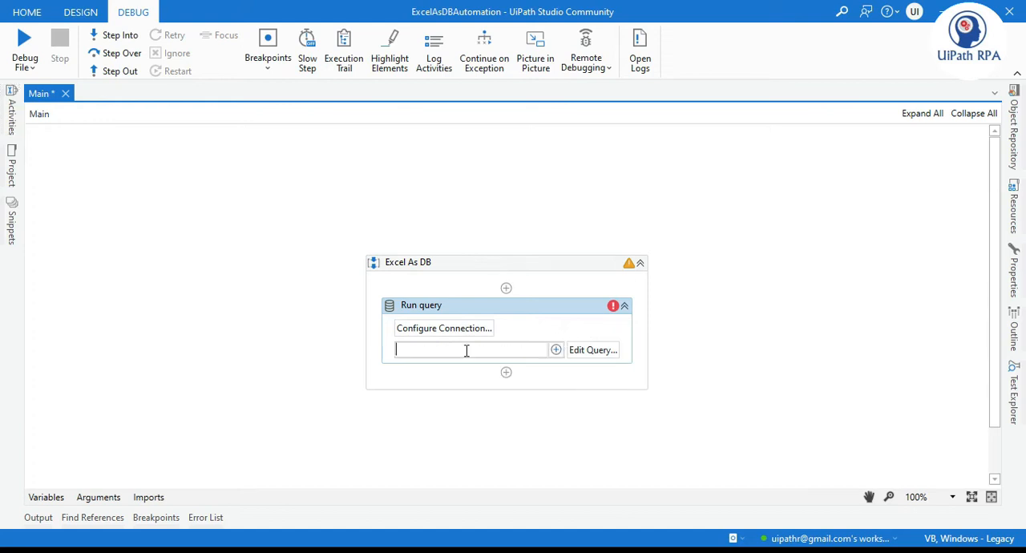
text("Se)
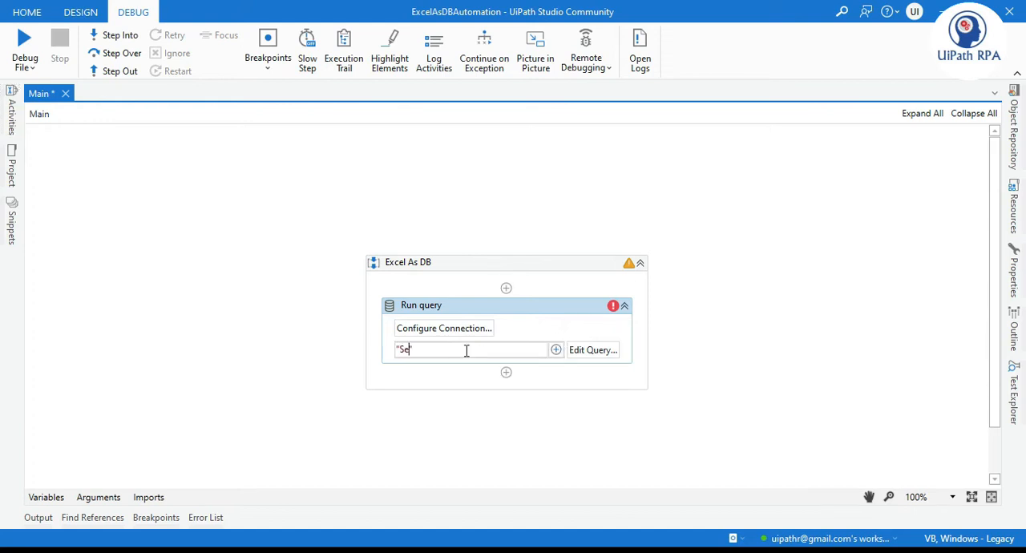
text(lect")
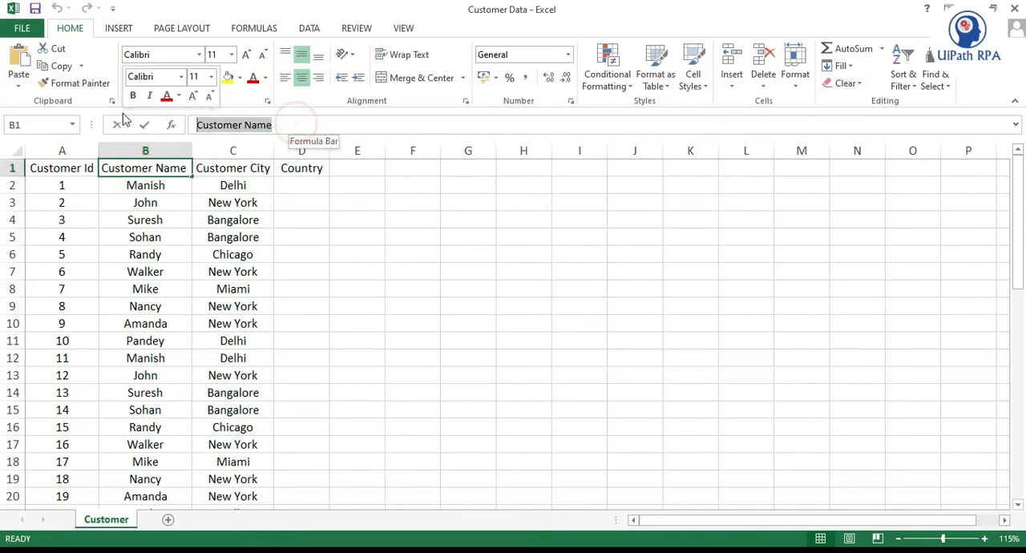
click(414, 253)
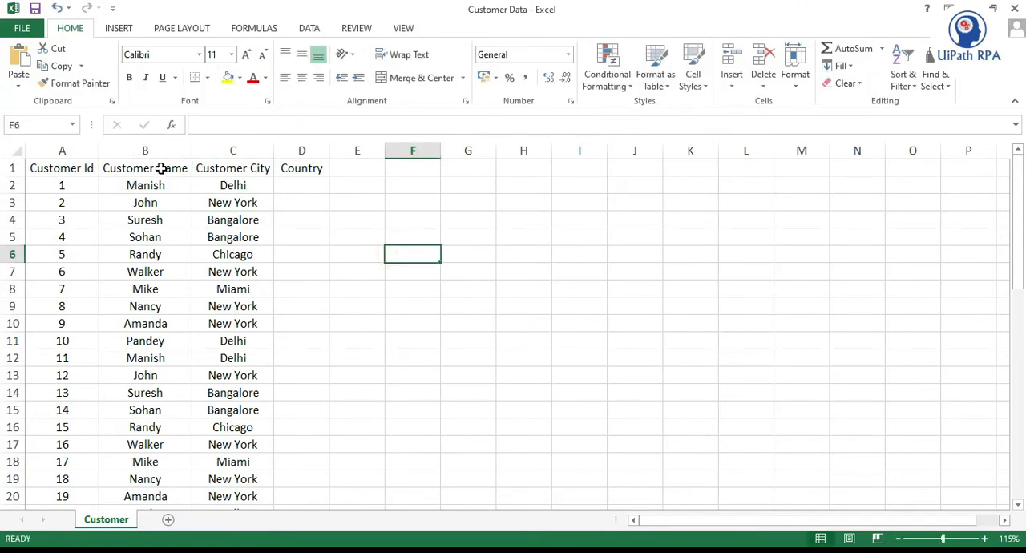
double_click(145, 167)
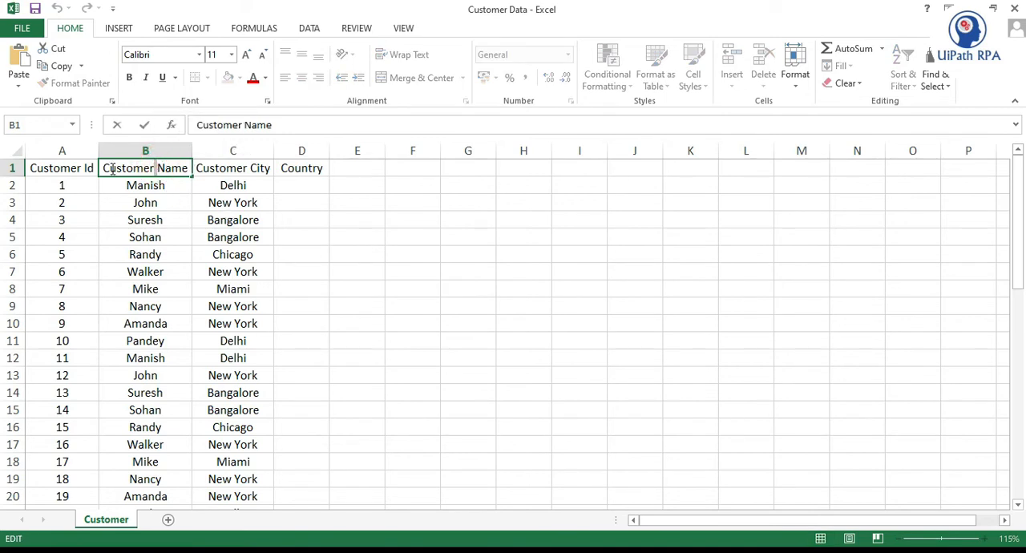
click(446, 349)
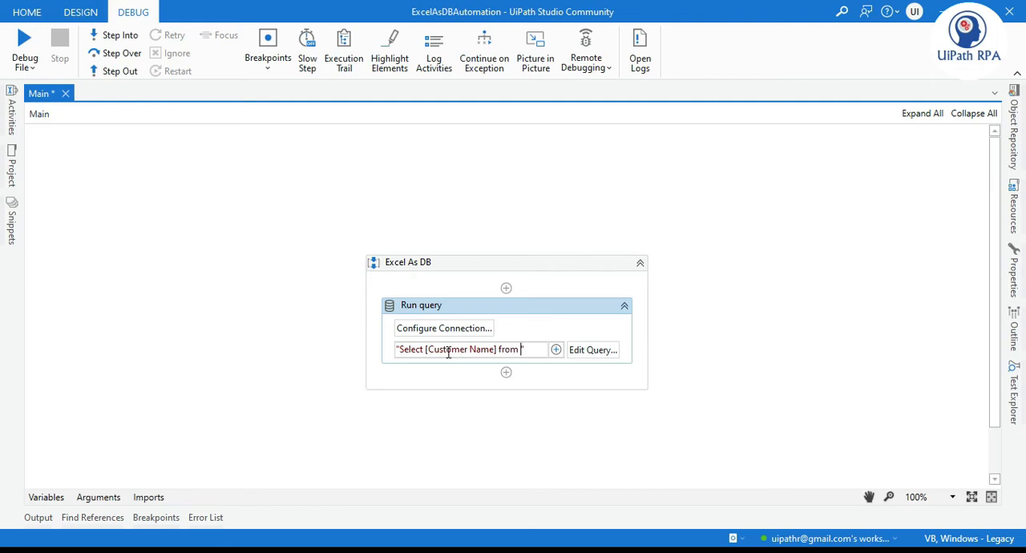
Extend the query to select [Customer Name] from [Customer$] where, then bring up the larger editor.
text(")
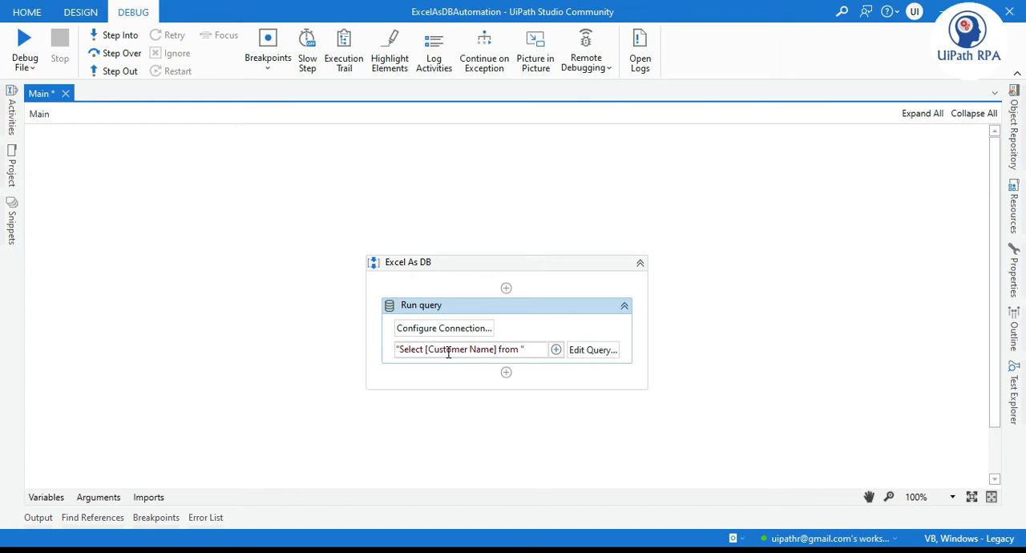
mouse_move(337, 489)
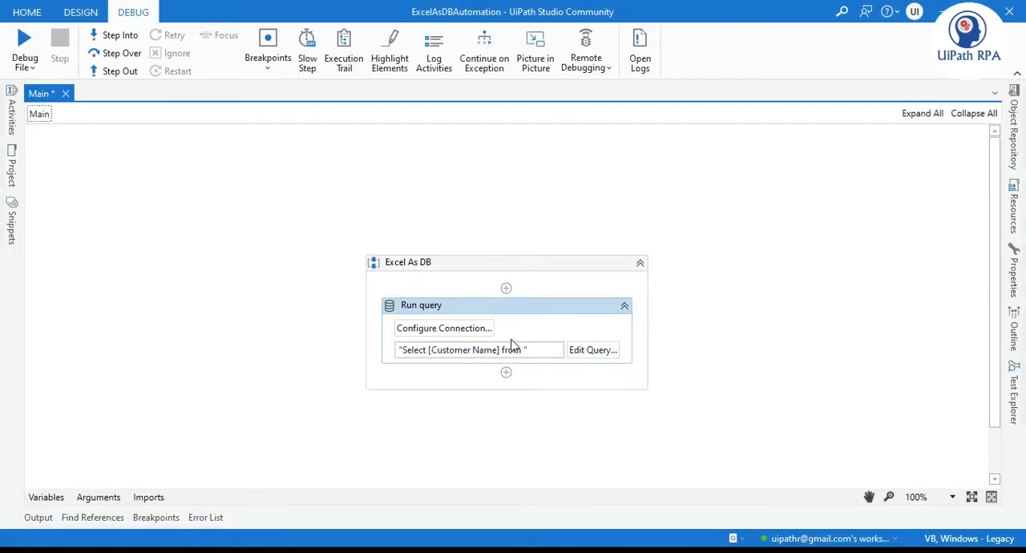
click(478, 350)
text([Customer)
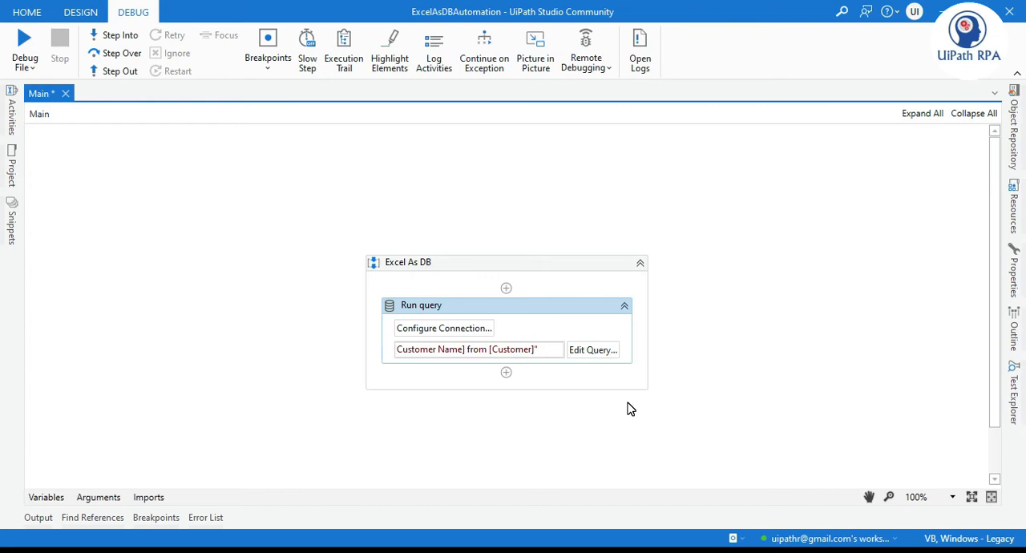
text($)
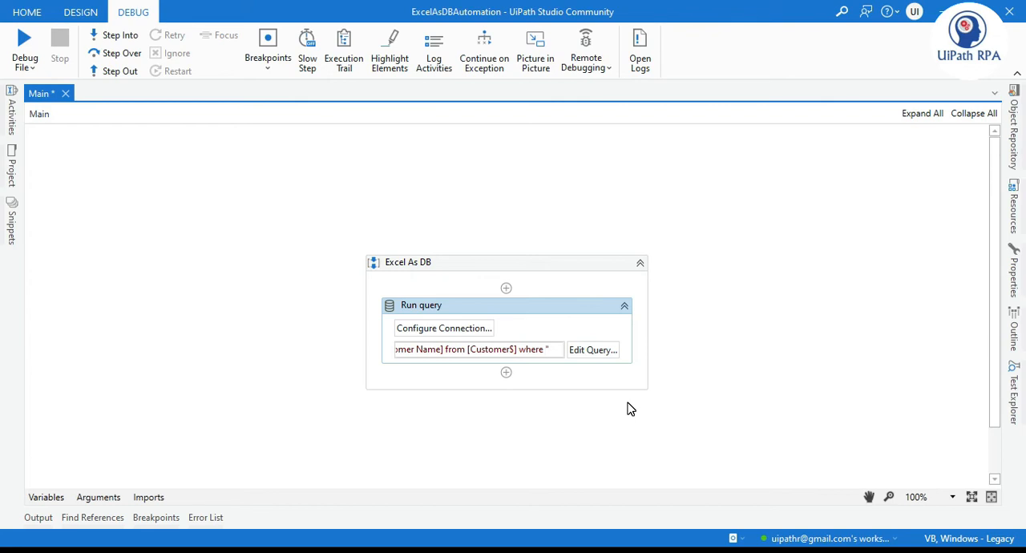
click(593, 349)
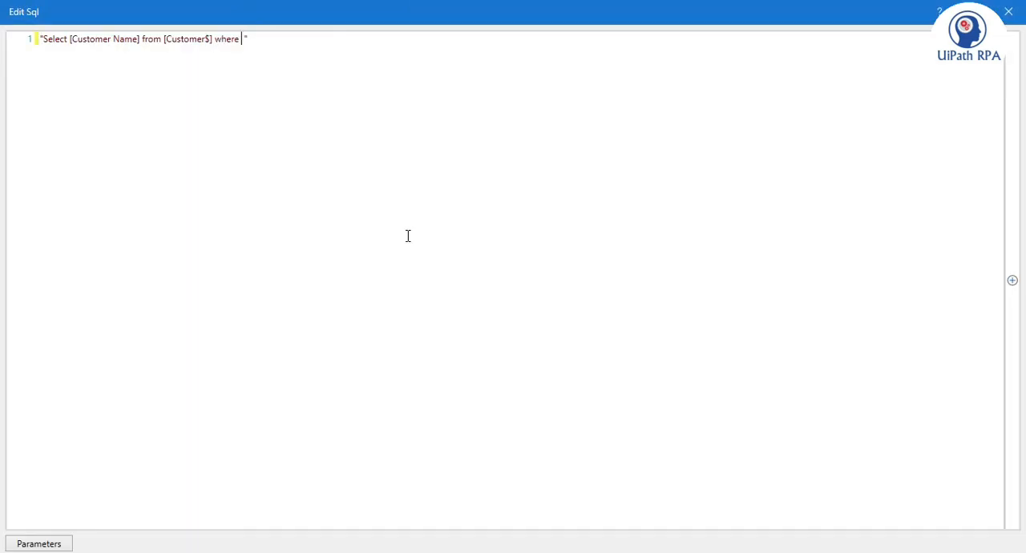
Add the condition [Customer City]='New York' AND [Customer Id]<10 to the where clause.
text([Customer City-)
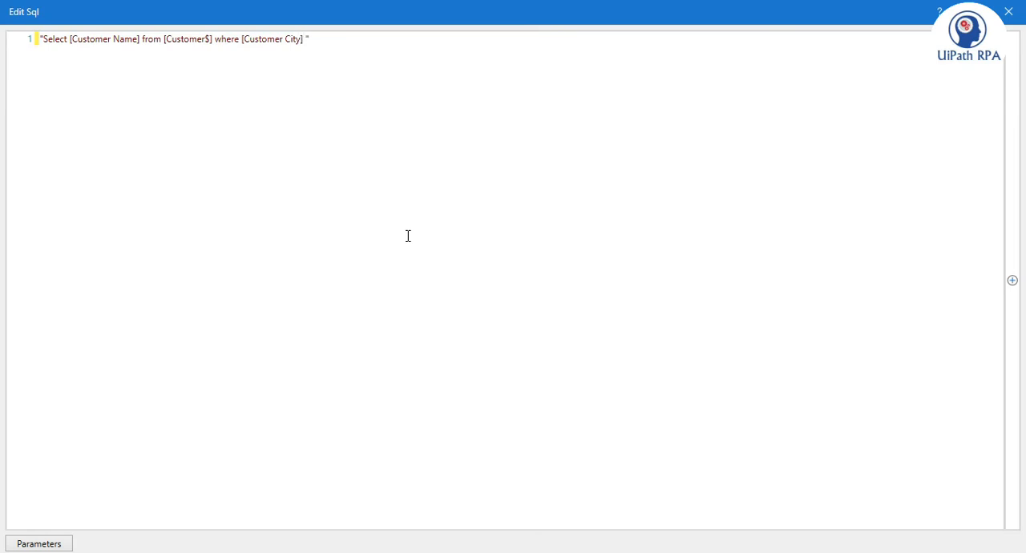
text(=')
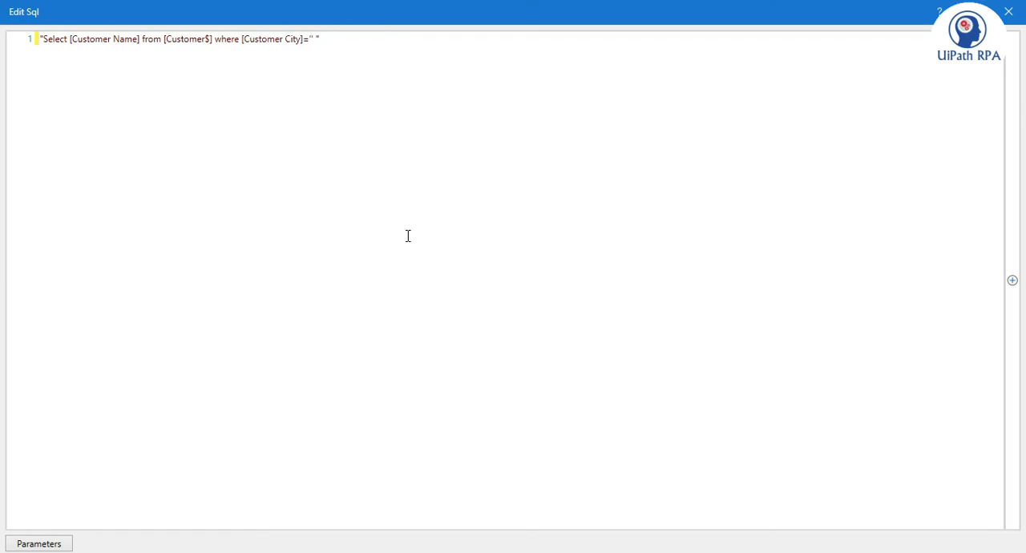
text(New York' AND)
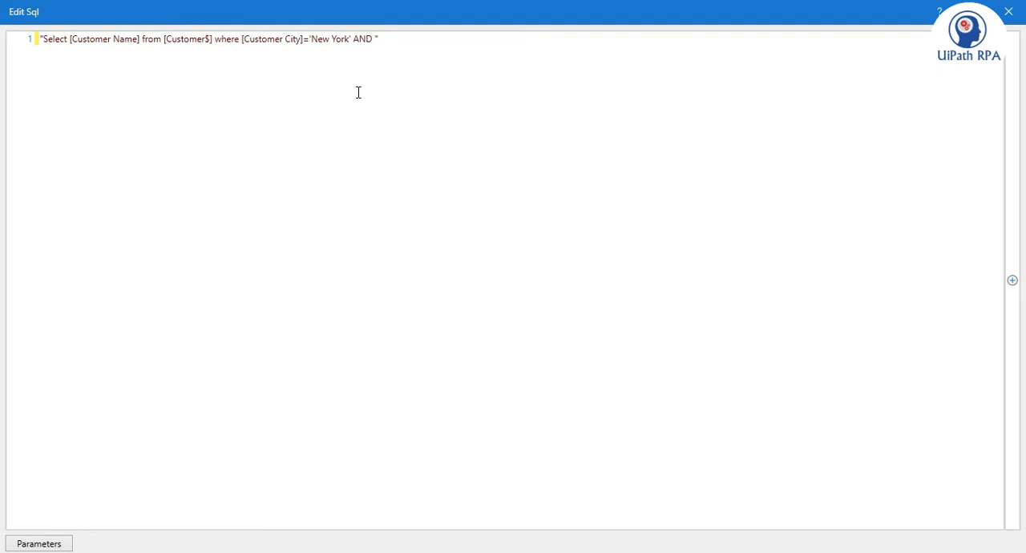
text([Customer Id)
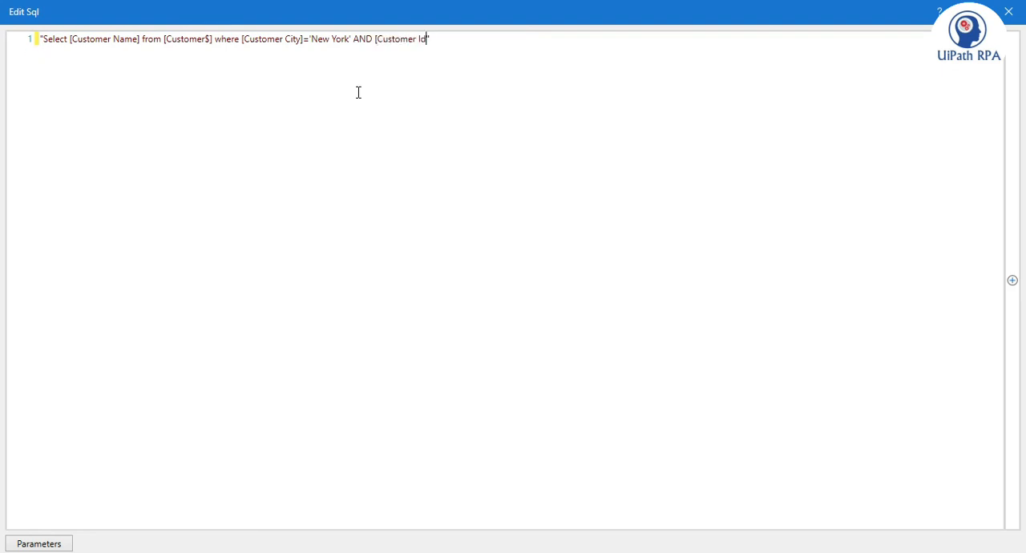
text(<)
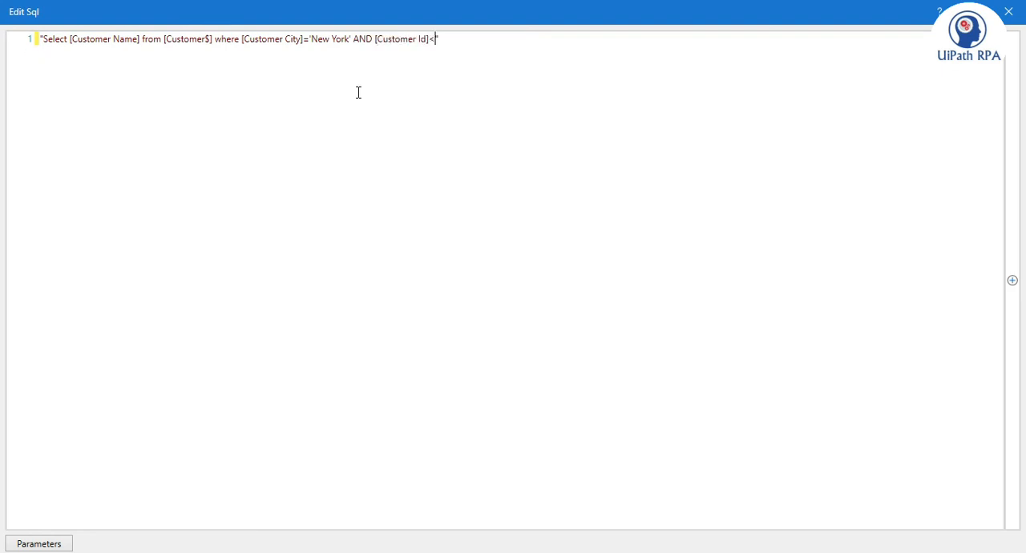
text(10)
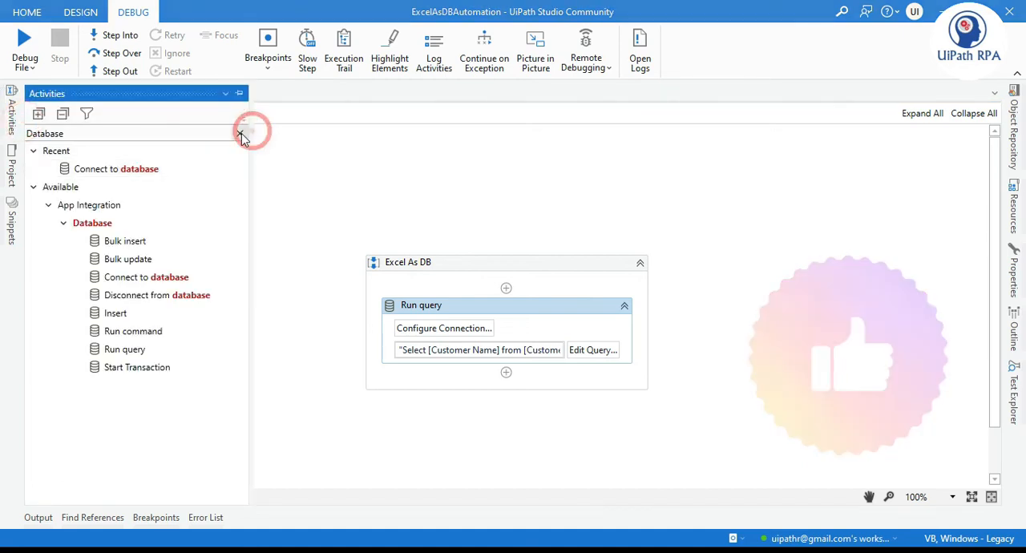
Add an Output Data Table after Run query and store the query result in dt_CustomerData.
click(241, 133)
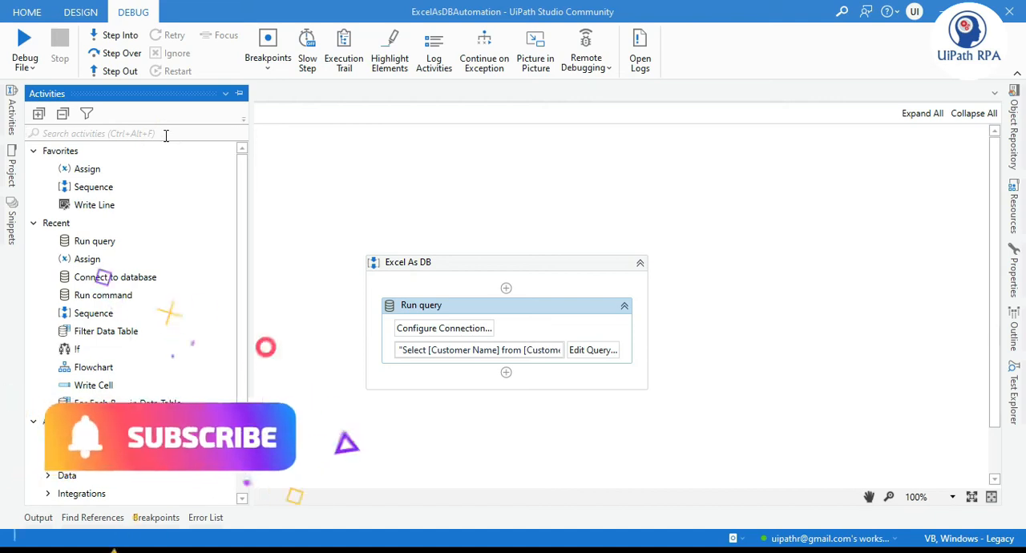
text(Output)
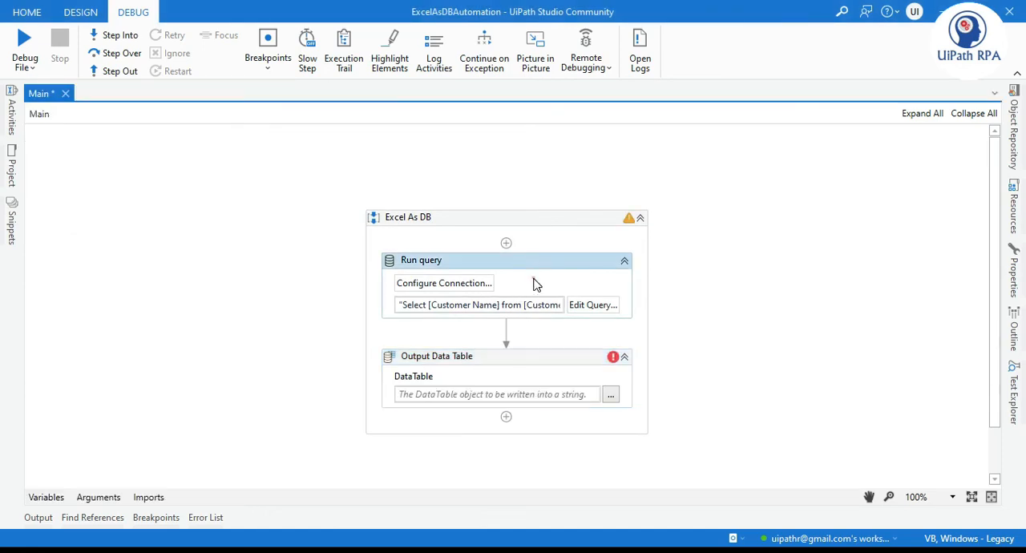
mouse_move(1017, 273)
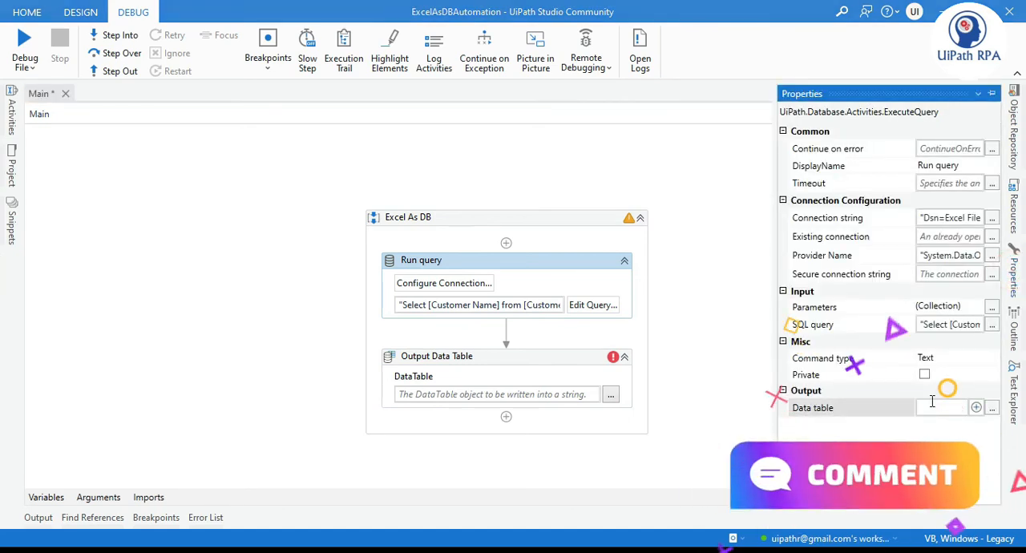
text(dt_Cu)
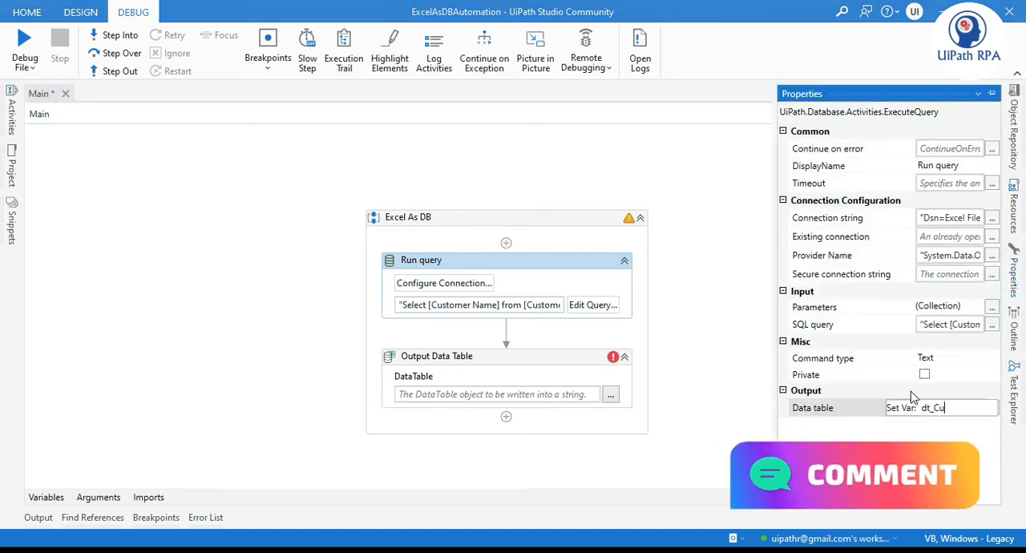
text(stomerData)
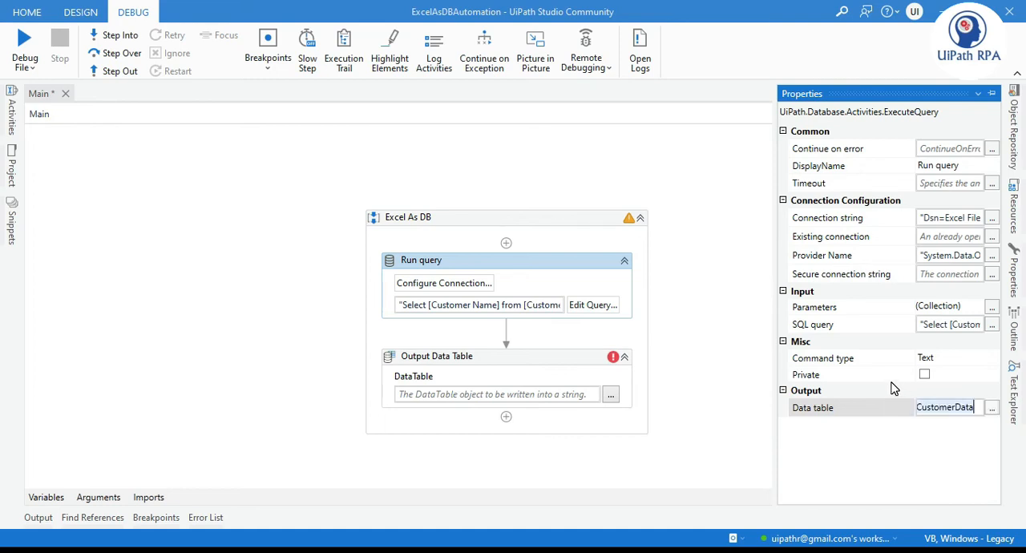
Set the Output Data Table's input table to dt_CustomerData.
click(497, 394)
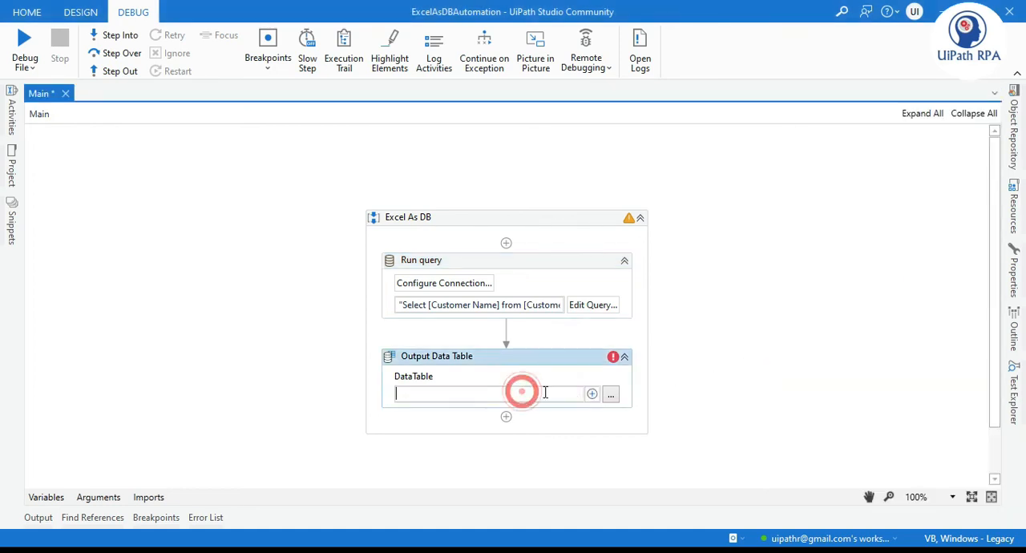
text(dt_CustomerData)
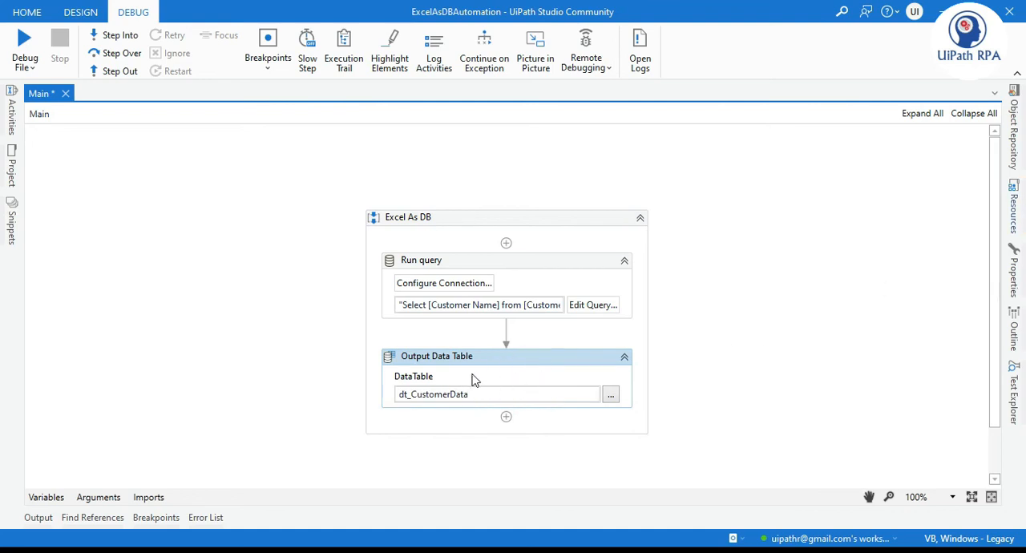
click(436, 356)
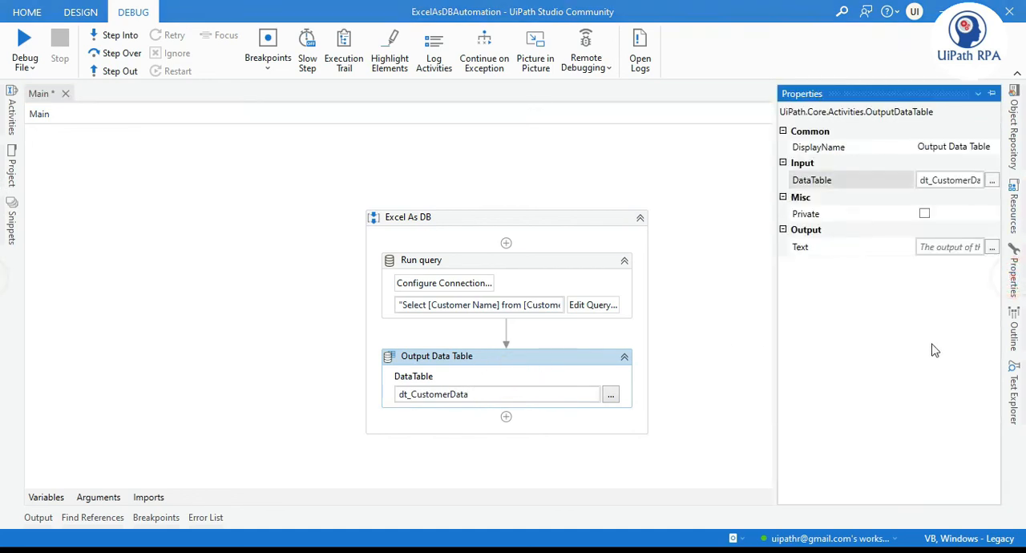
Store the Output Data Table's text result in a new str_Custo… string variable.
click(949, 247)
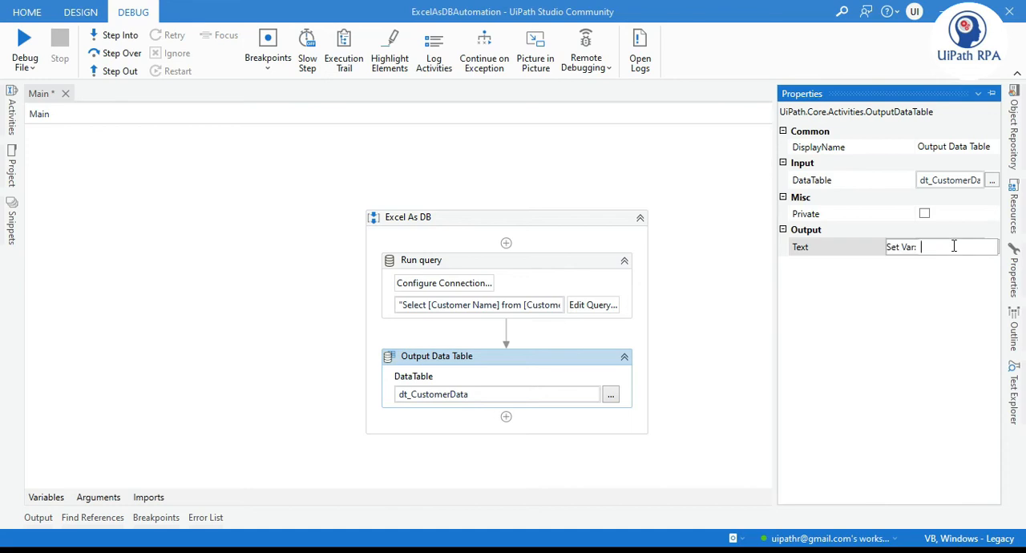
text(str_C)
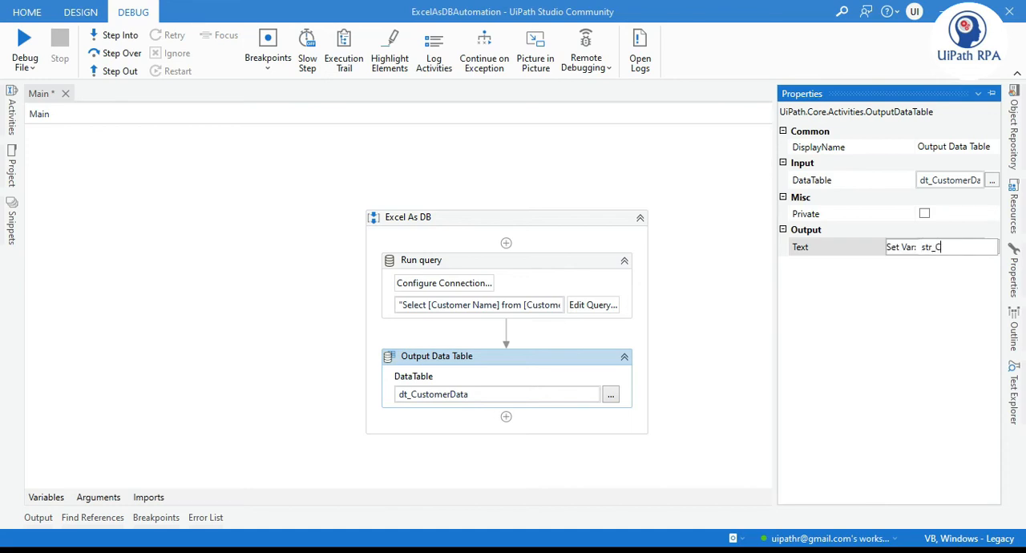
text(usto)
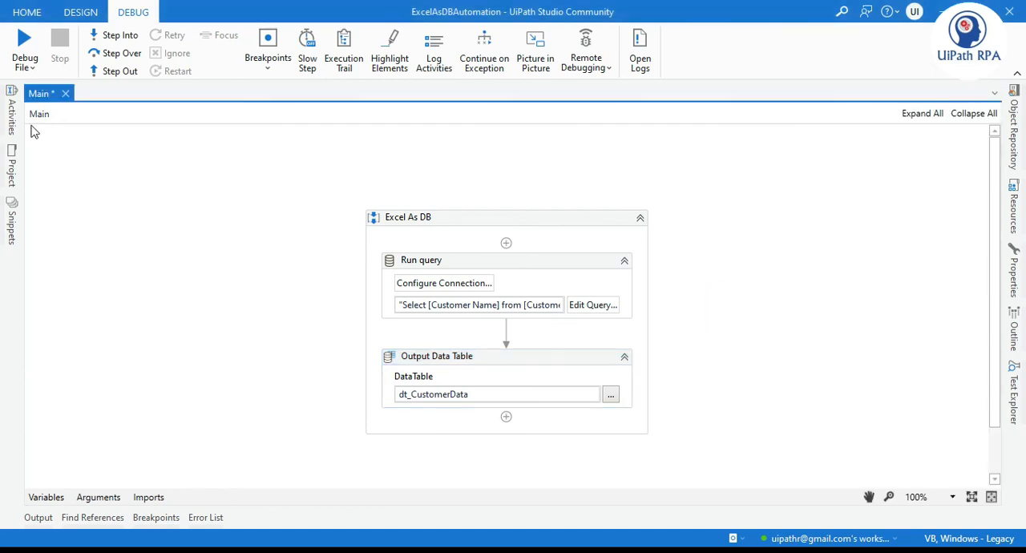
Add a Message Box after Output Data Table with the str string variable as its text.
click(11, 104)
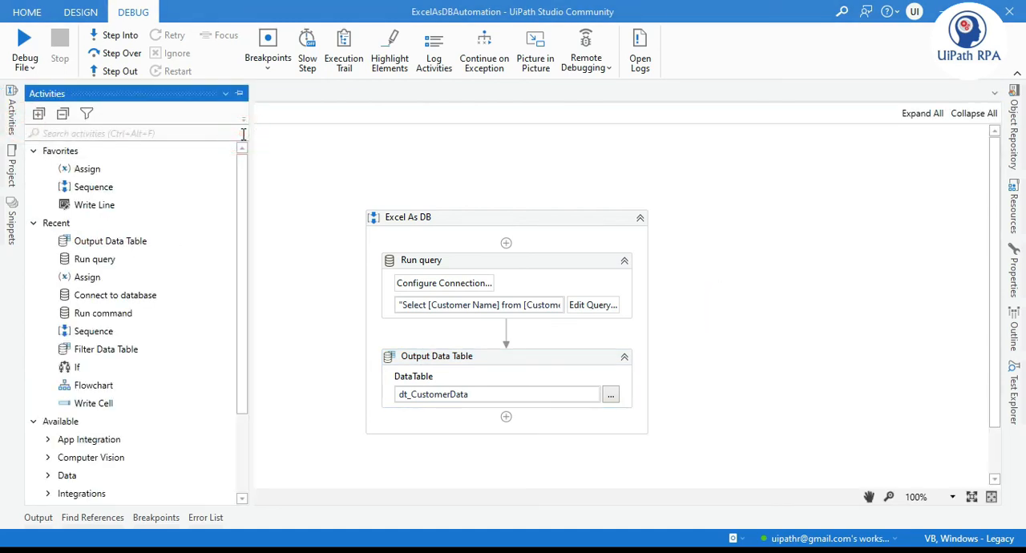
text(Message B)
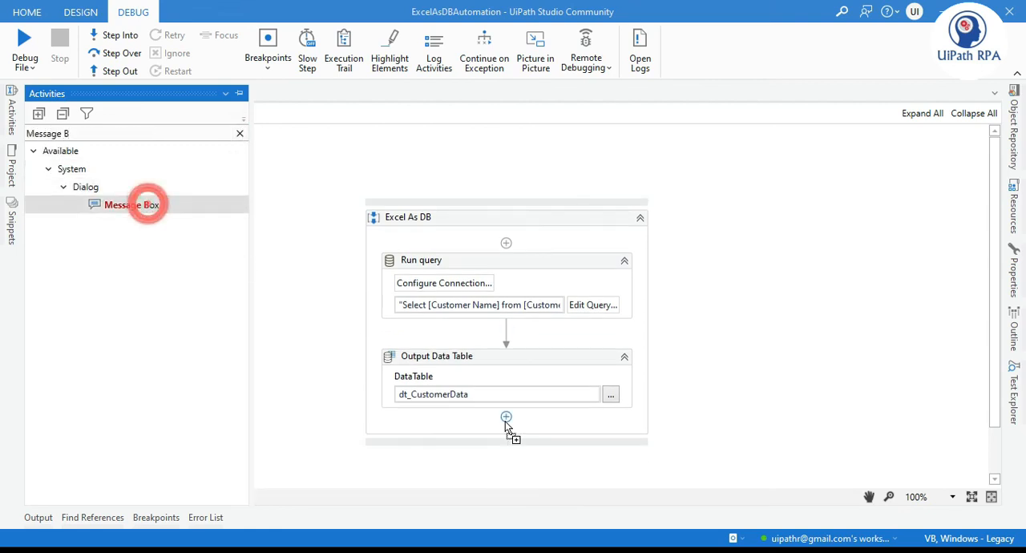
drag(131, 204, 507, 417)
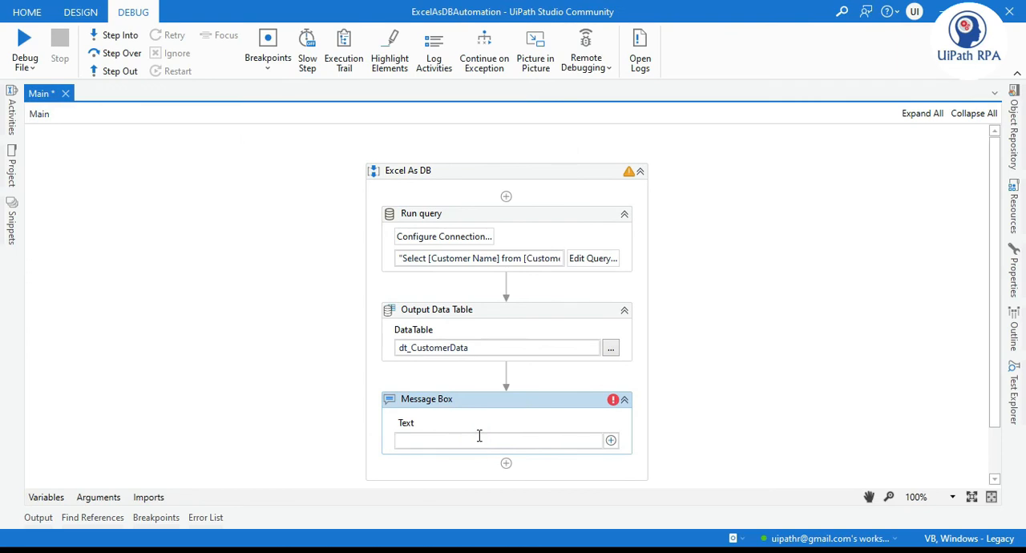
text(str)
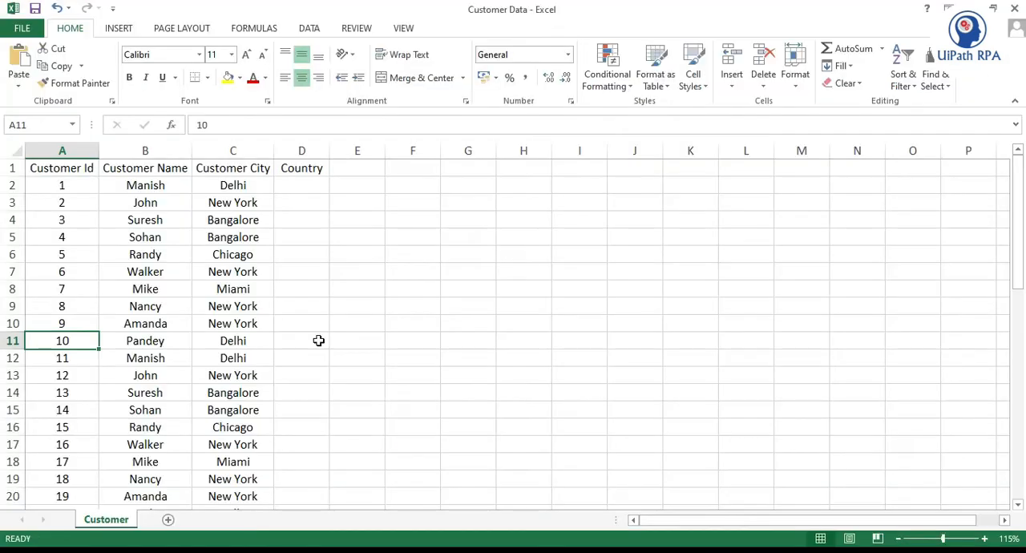
Run the workflow, see the message listing John, Walker, Nancy and Amanda, and dismiss it.
click(301, 202)
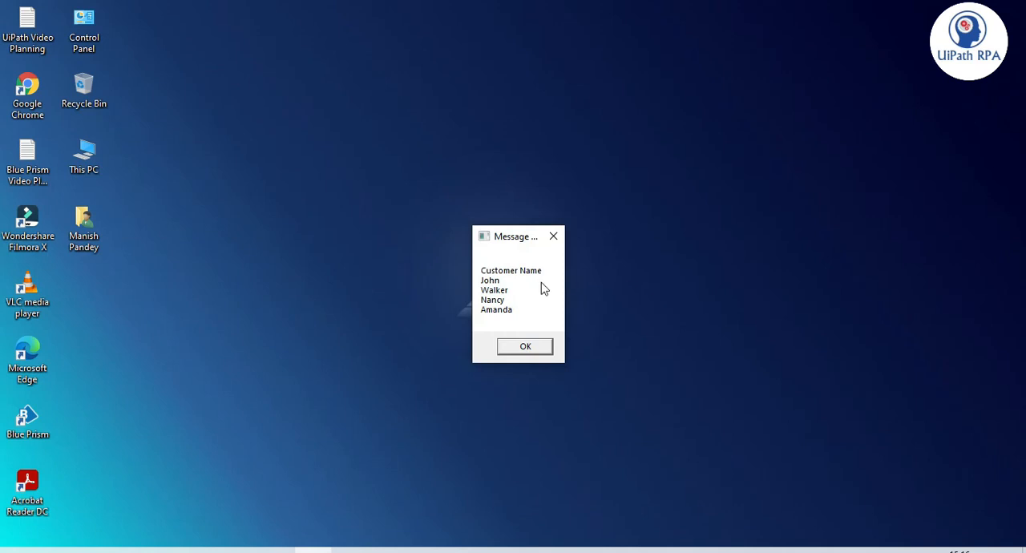
mouse_move(545, 275)
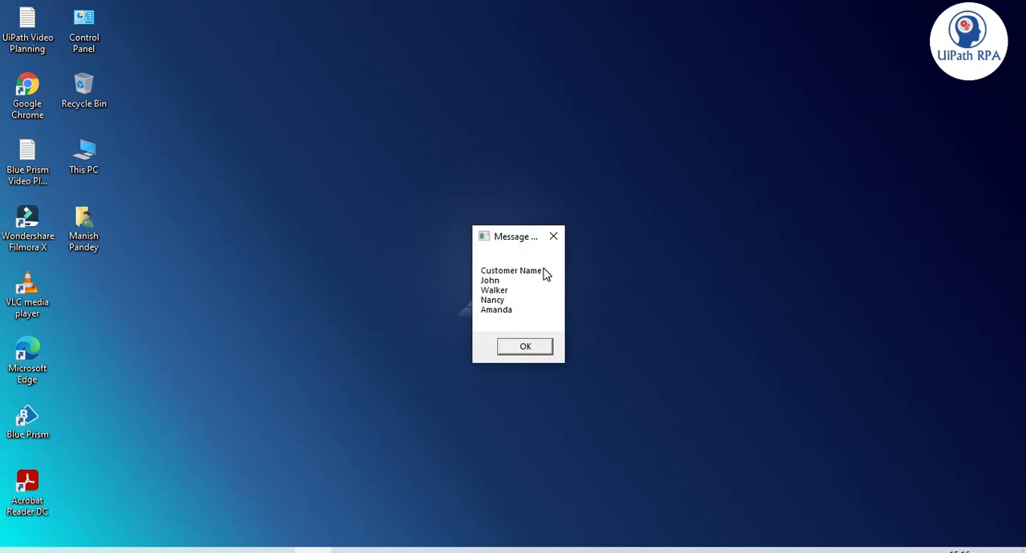
mouse_move(497, 311)
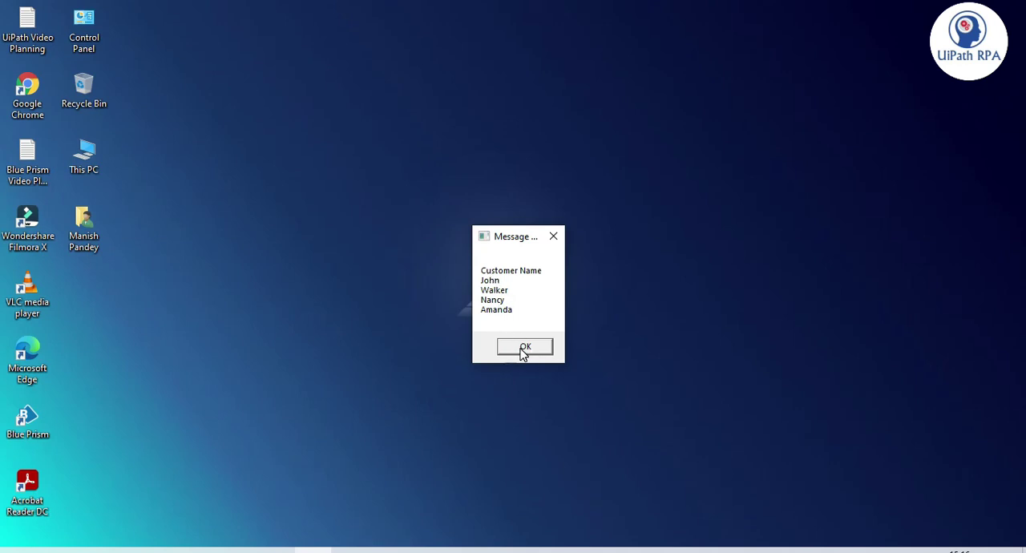
mouse_move(526, 356)
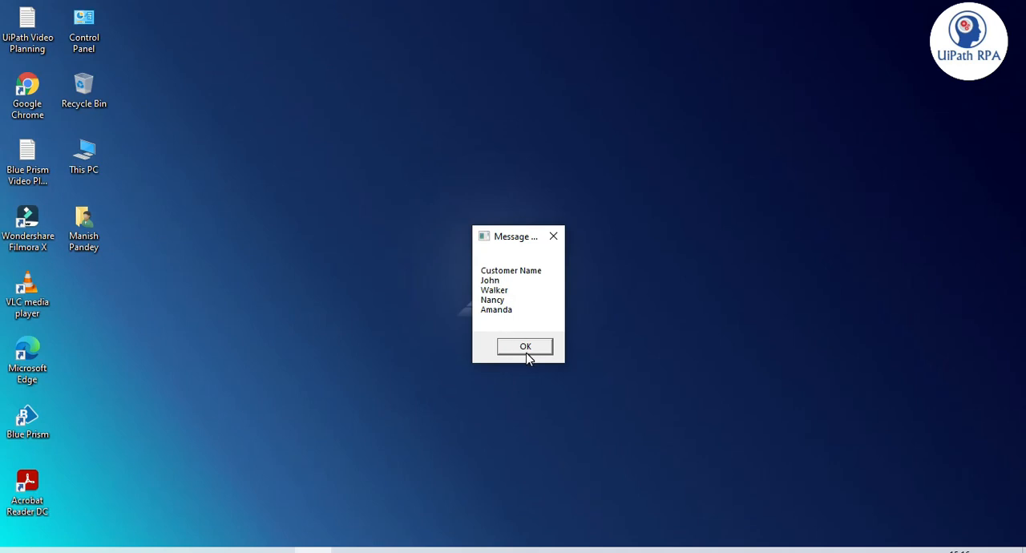
mouse_move(526, 313)
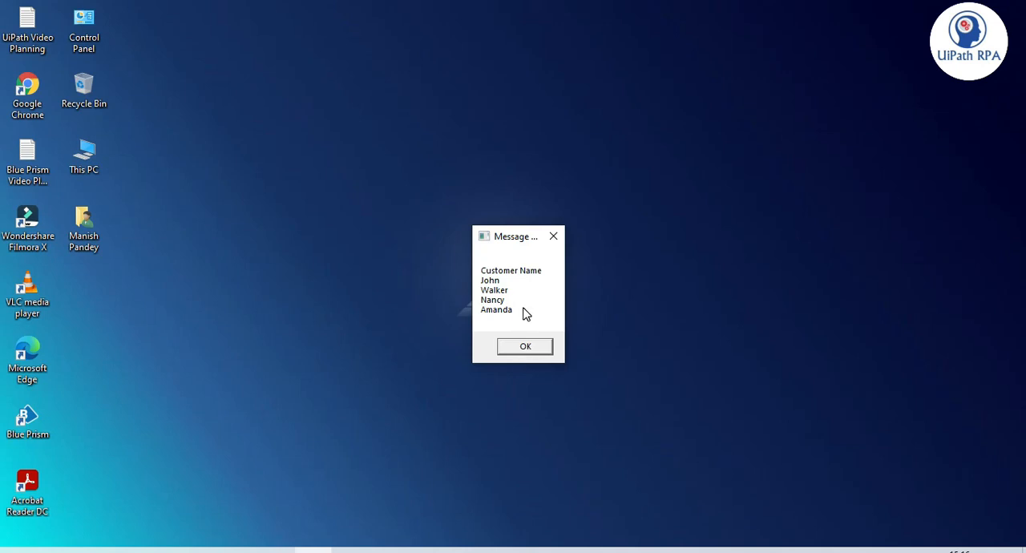
mouse_move(525, 356)
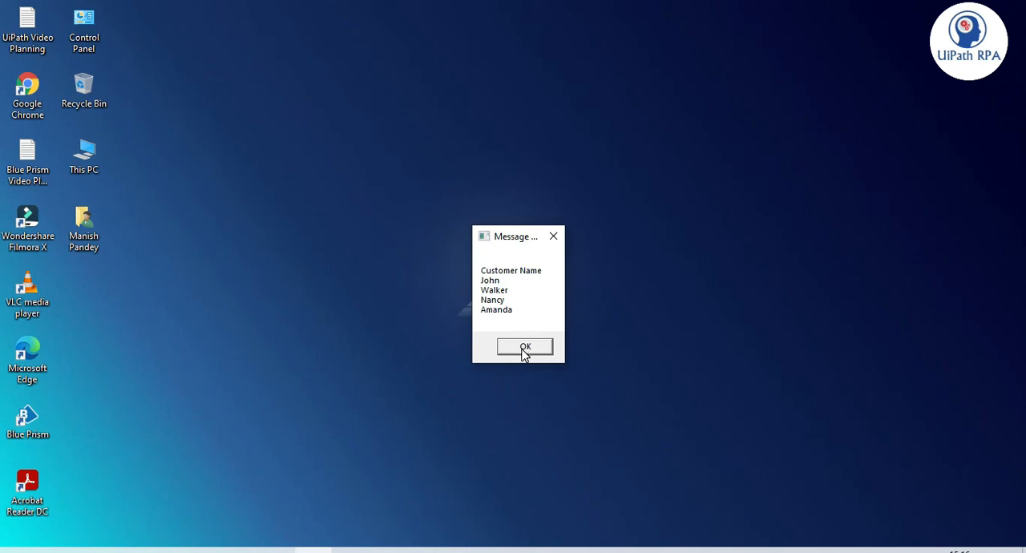
click(524, 346)
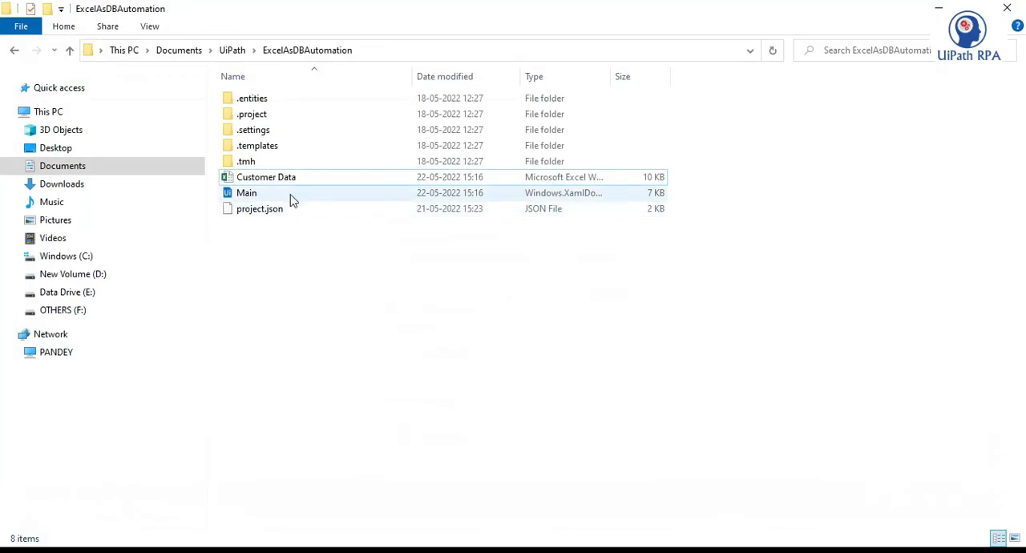
Open the Customer Data workbook and filter the Customer City column to New York.
double_click(266, 176)
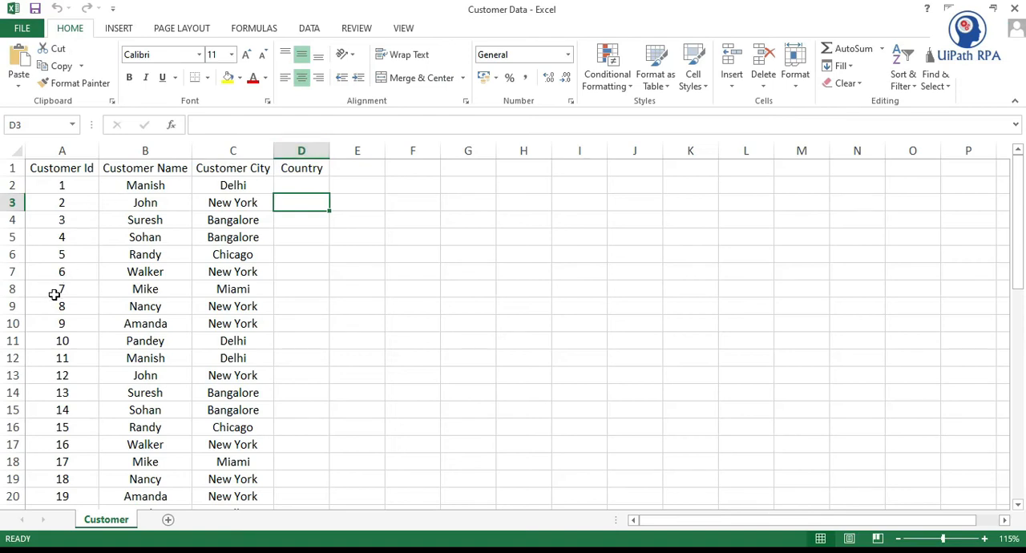
click(61, 340)
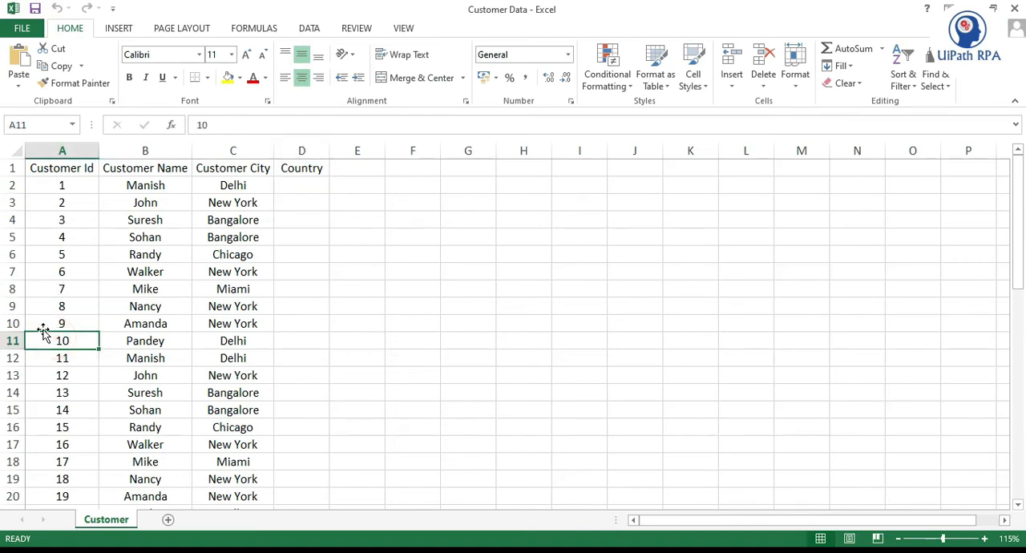
drag(61, 186, 232, 324)
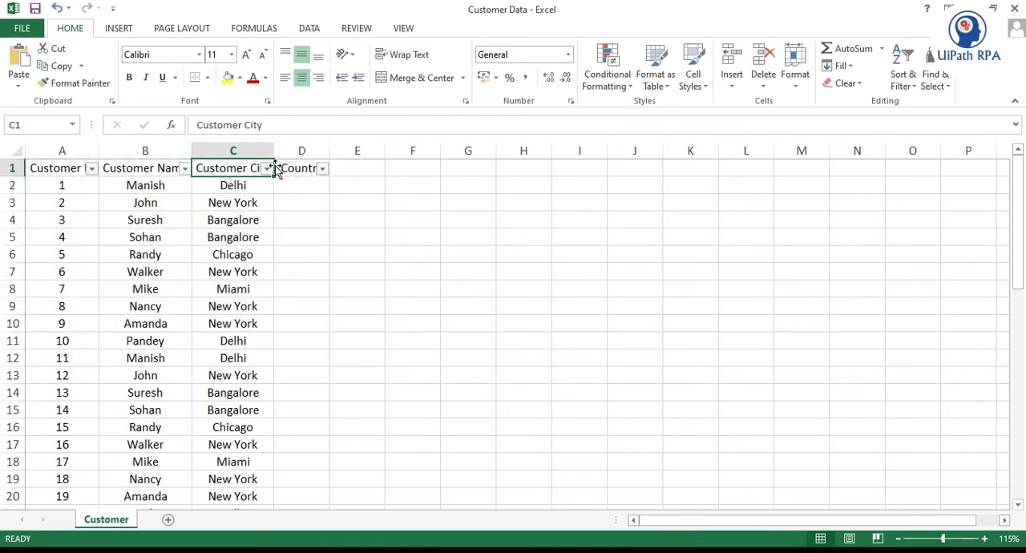
click(266, 167)
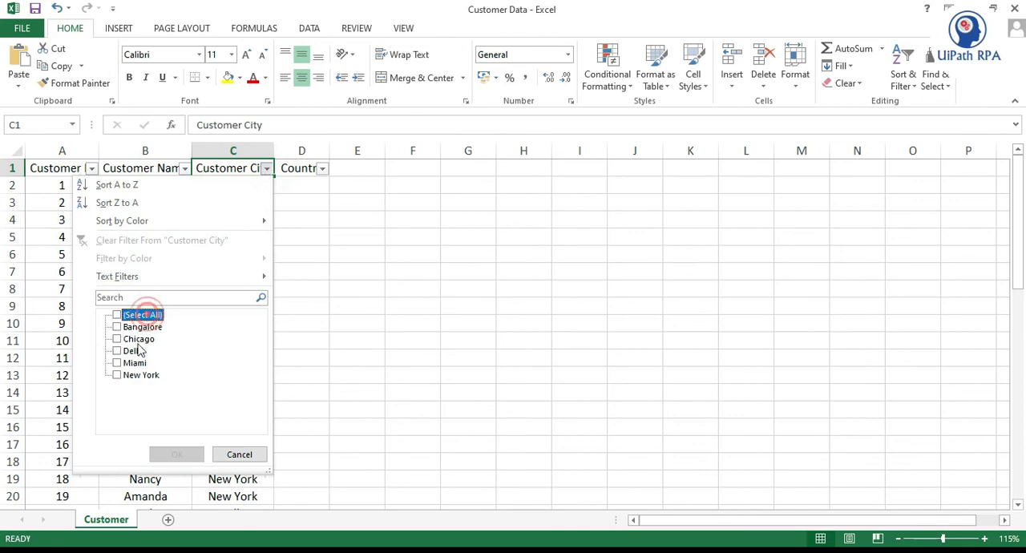
click(118, 375)
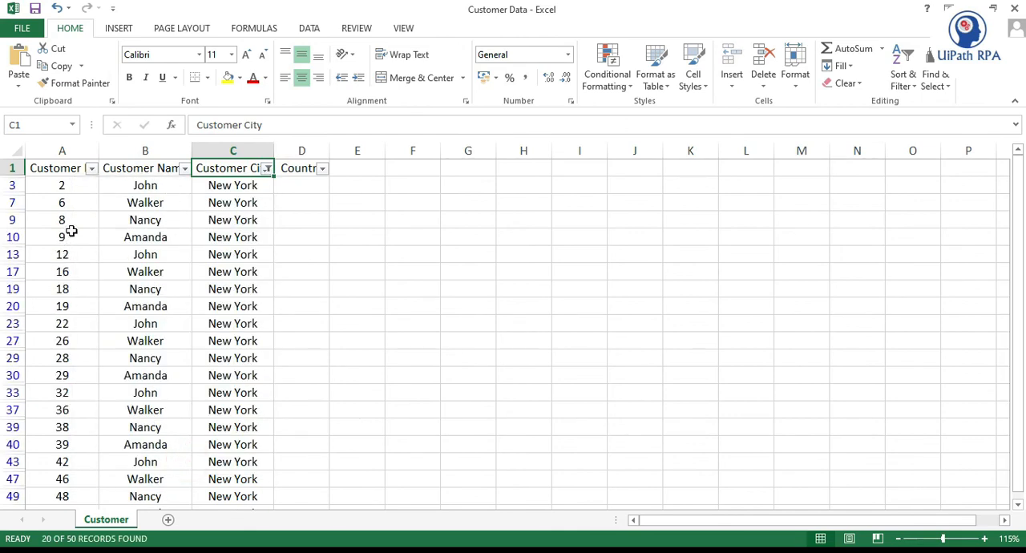
Highlight the New York customers with Id below 10 to confirm they match the workflow's names.
drag(61, 186, 233, 238)
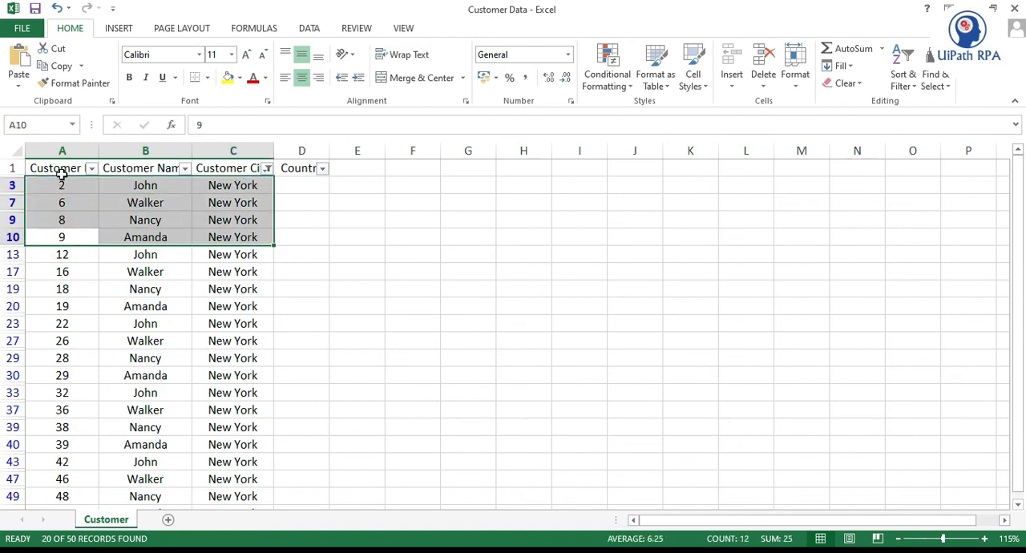
click(144, 220)
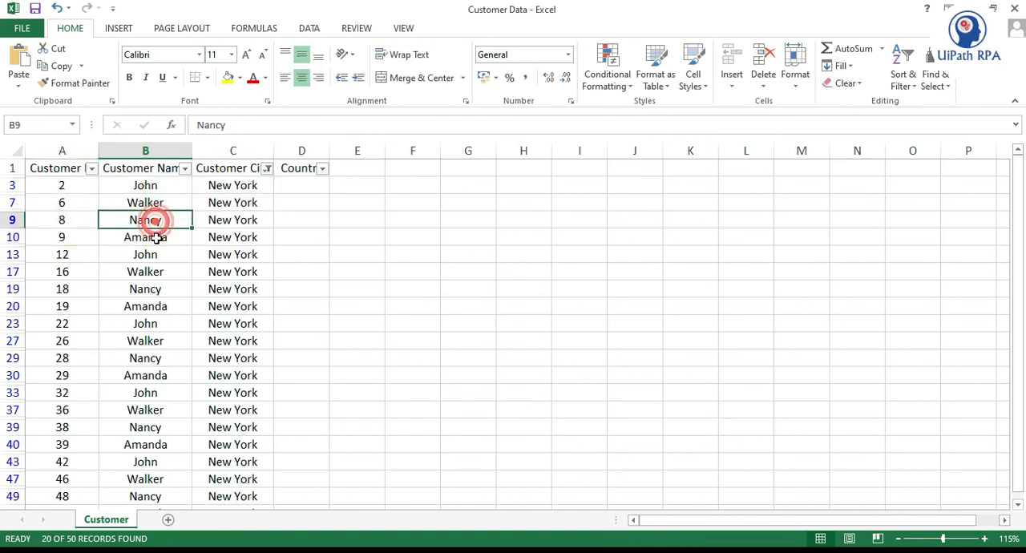
click(301, 271)
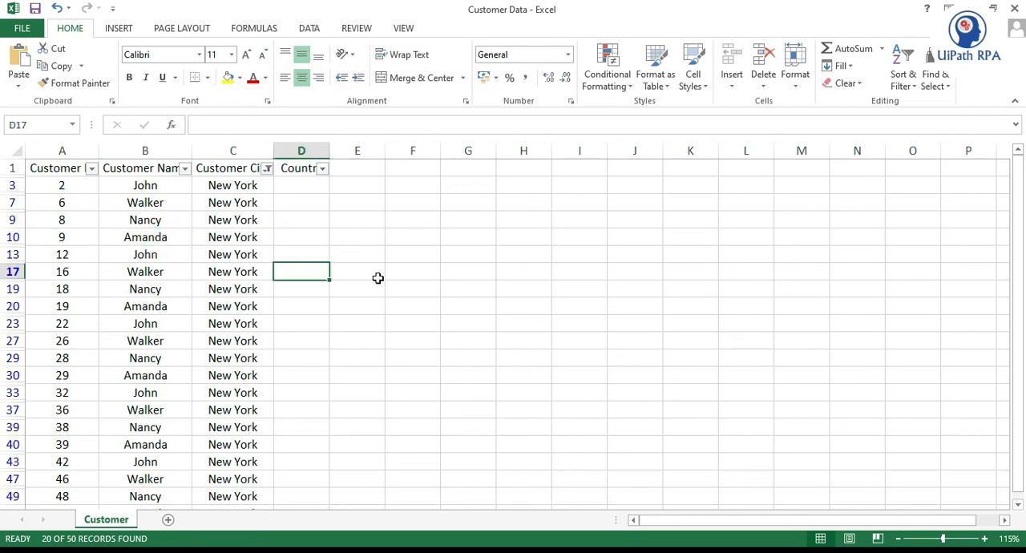
mouse_move(394, 269)
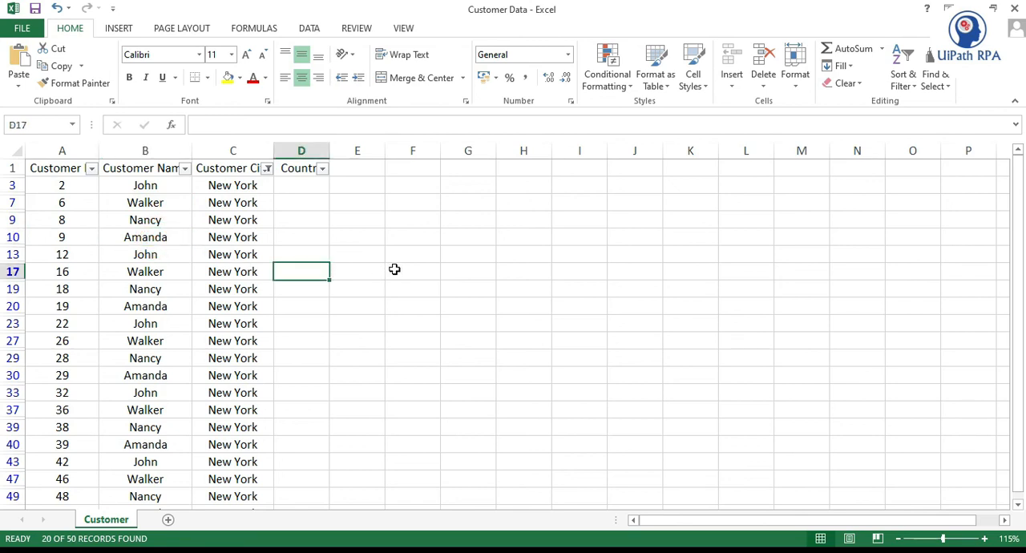